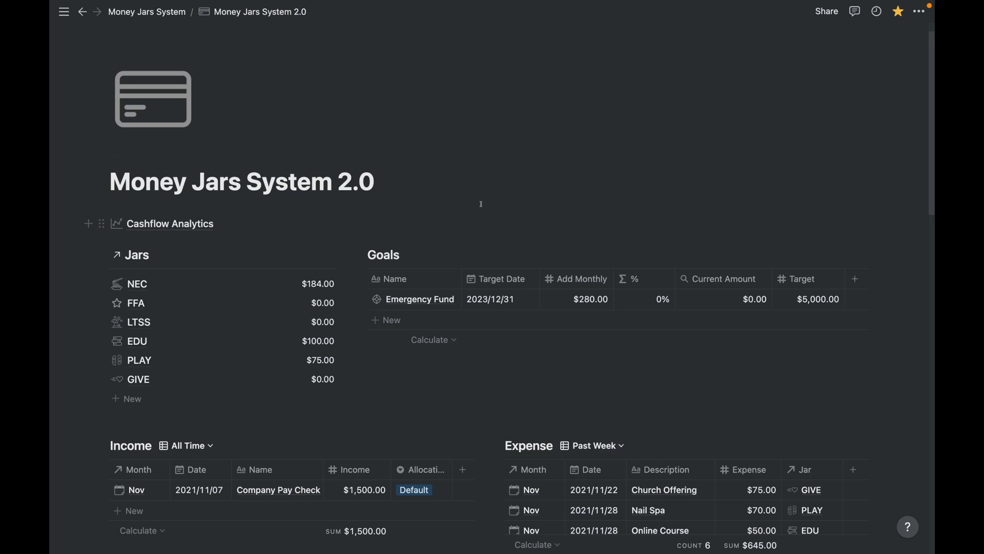
mouse_move(432, 396)
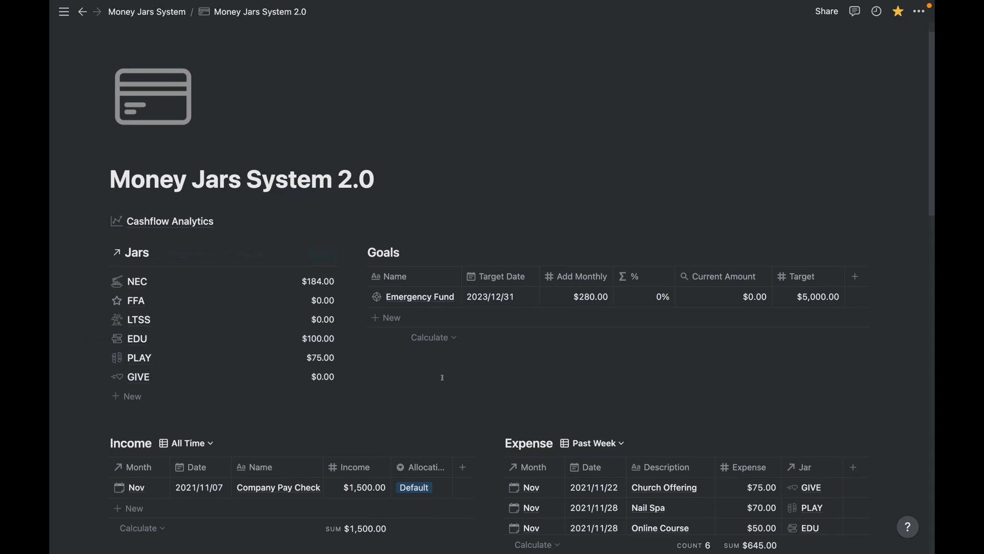
Add a Gumroad income entry of $300.00 dated 2021/11/30 to the Income table
scroll("down", 3)
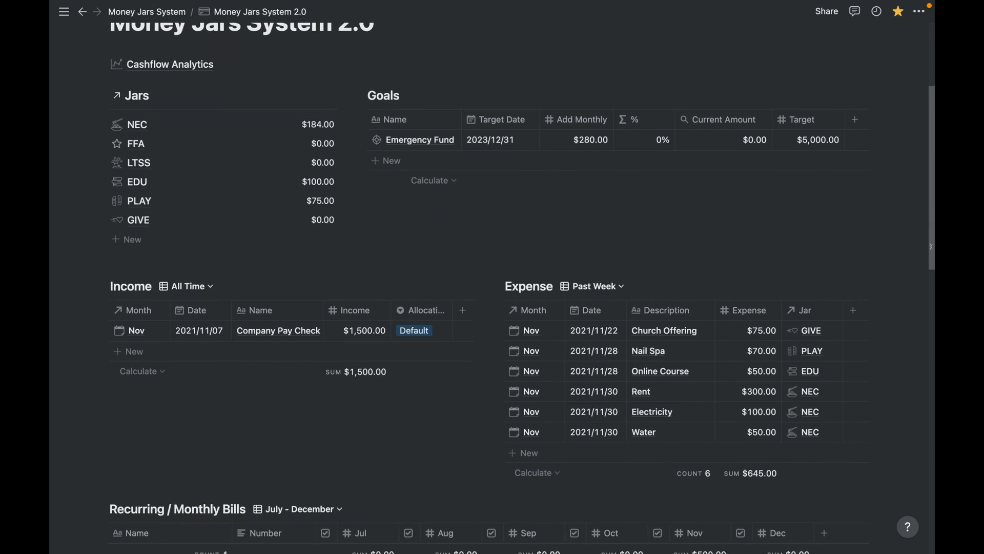
scroll("down", 3)
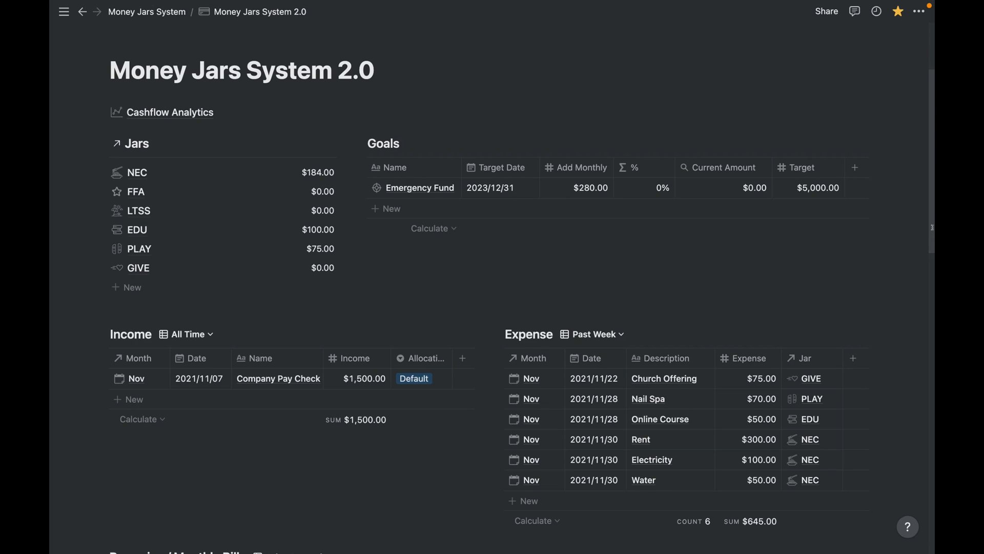
mouse_move(566, 262)
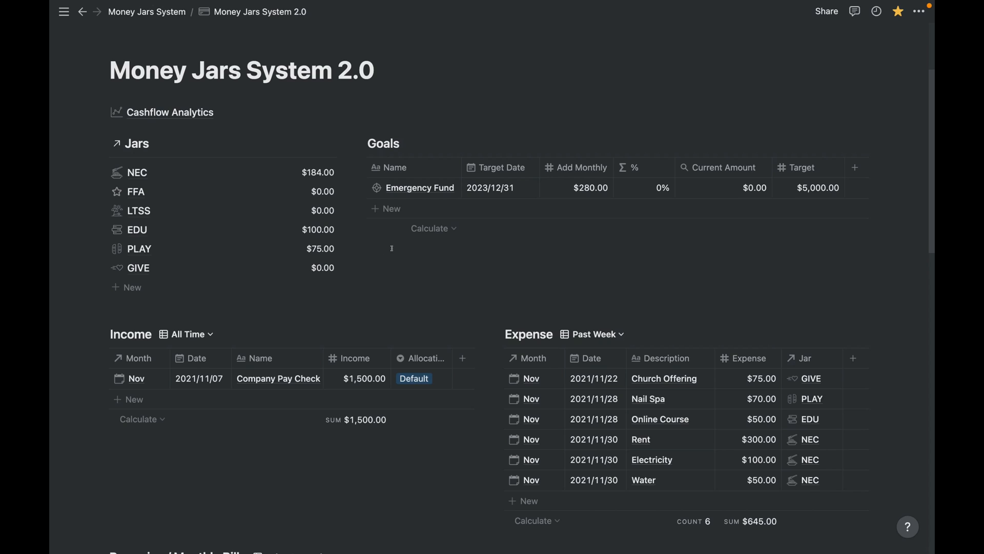
mouse_move(320, 328)
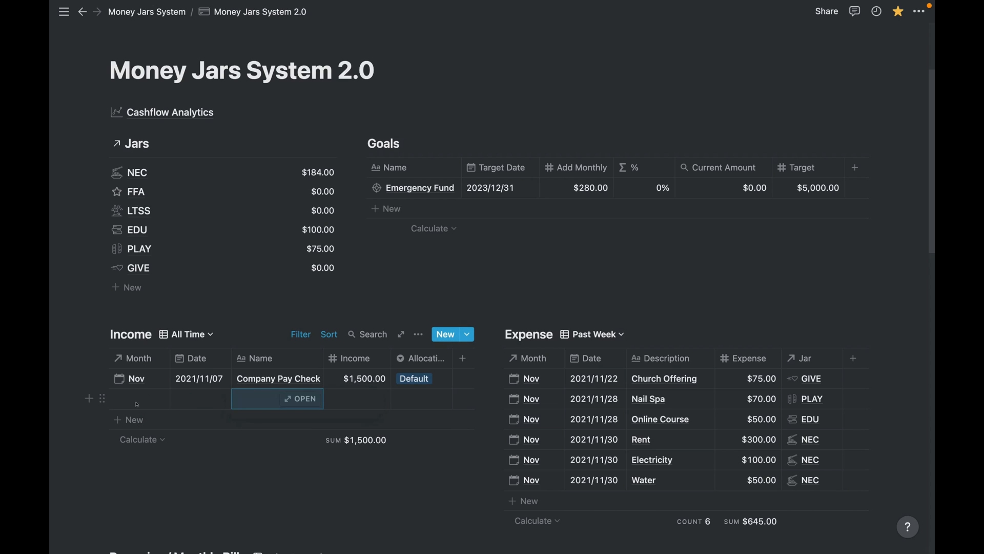
type("no")
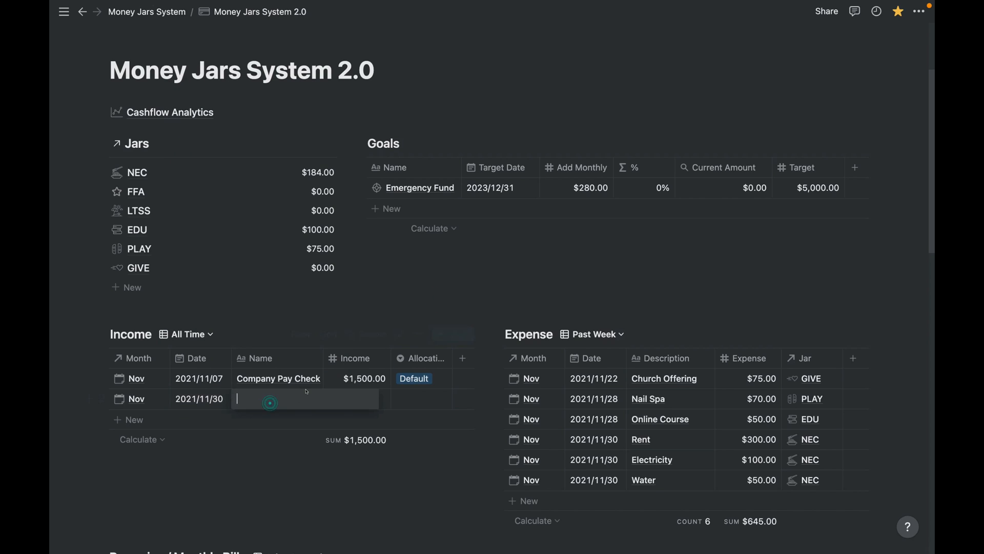
type("Gumroad")
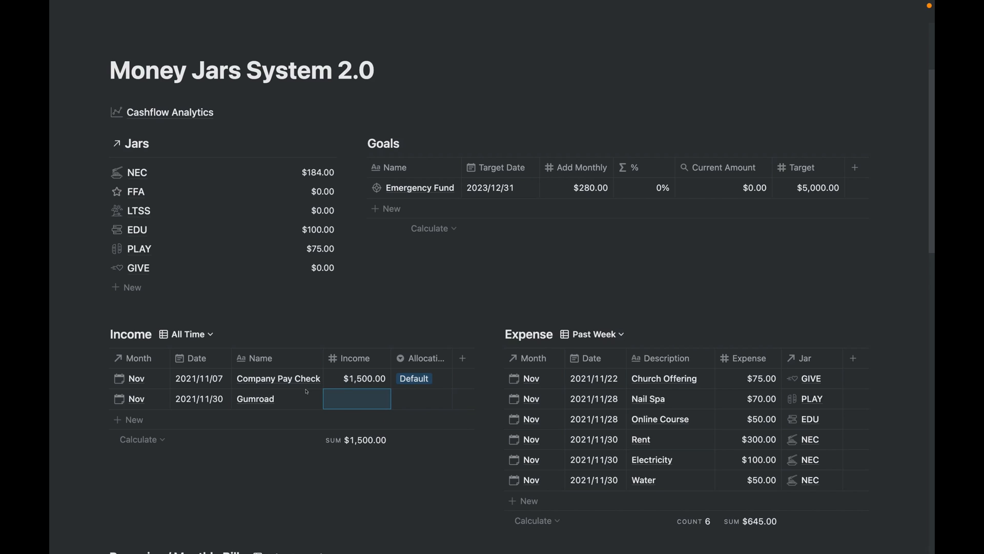
type("300.00")
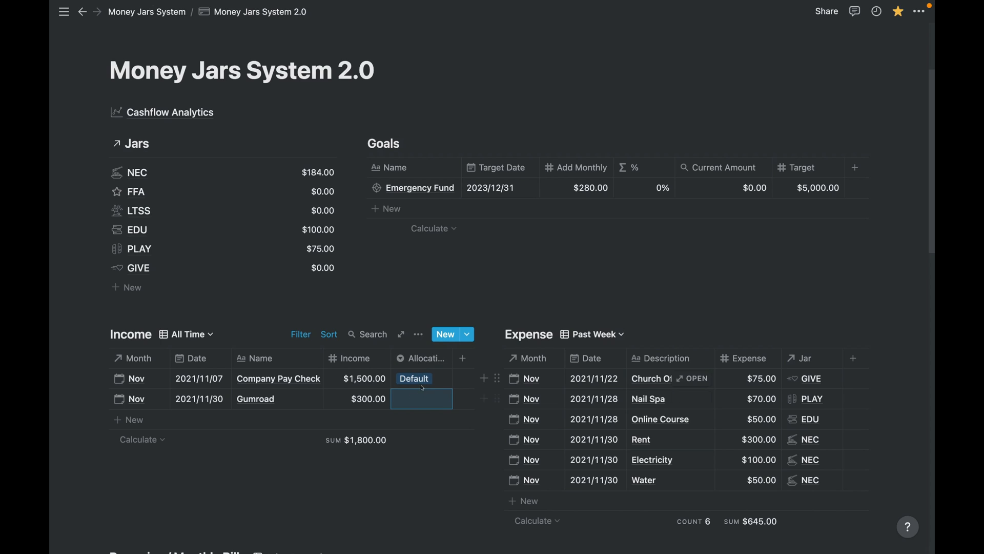
mouse_move(186, 186)
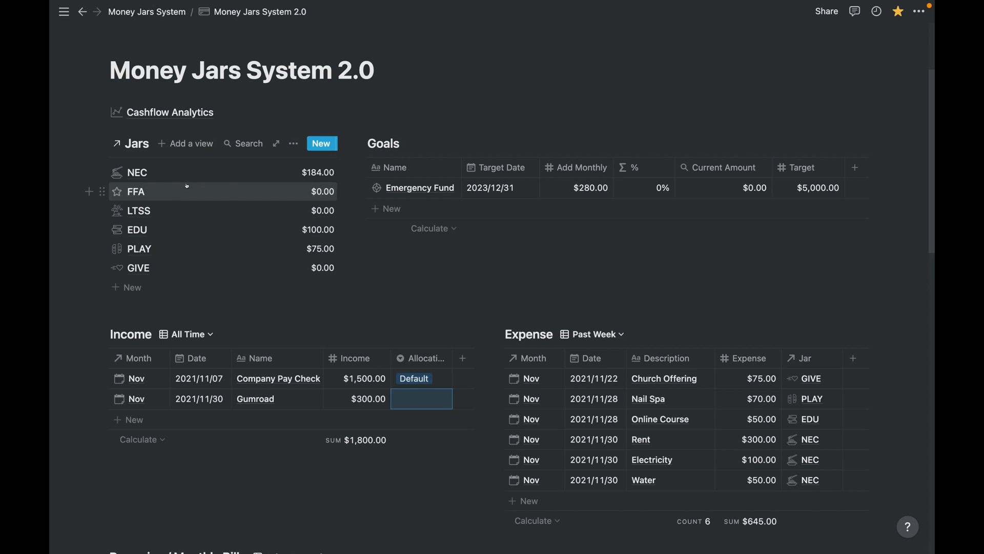
mouse_move(181, 176)
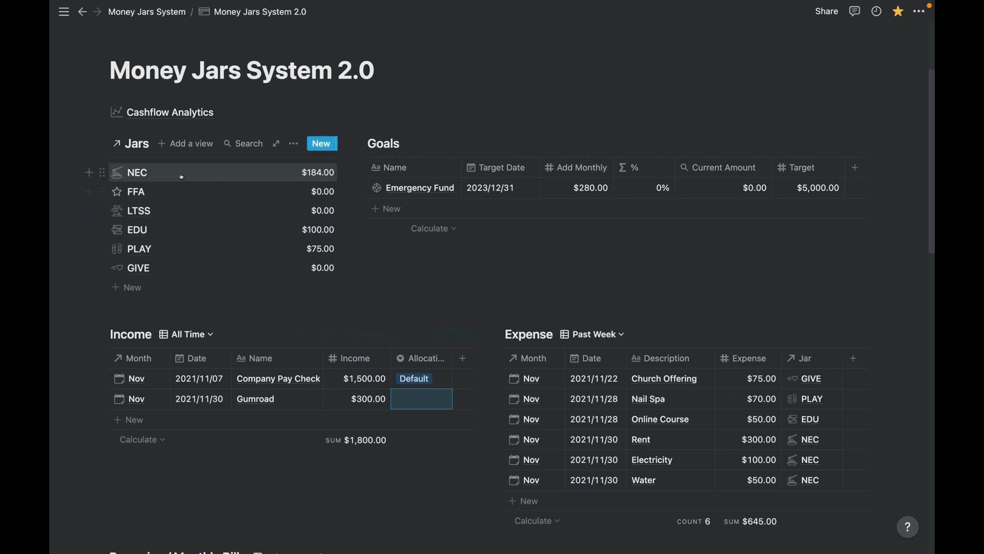
mouse_move(179, 259)
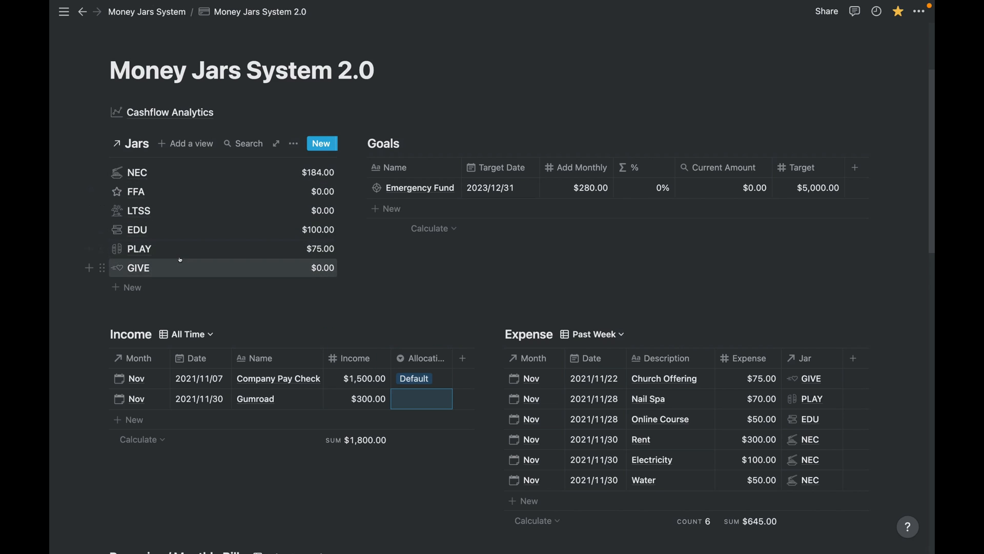
Give the Gumroad income the Default allocation
left_click(420, 399)
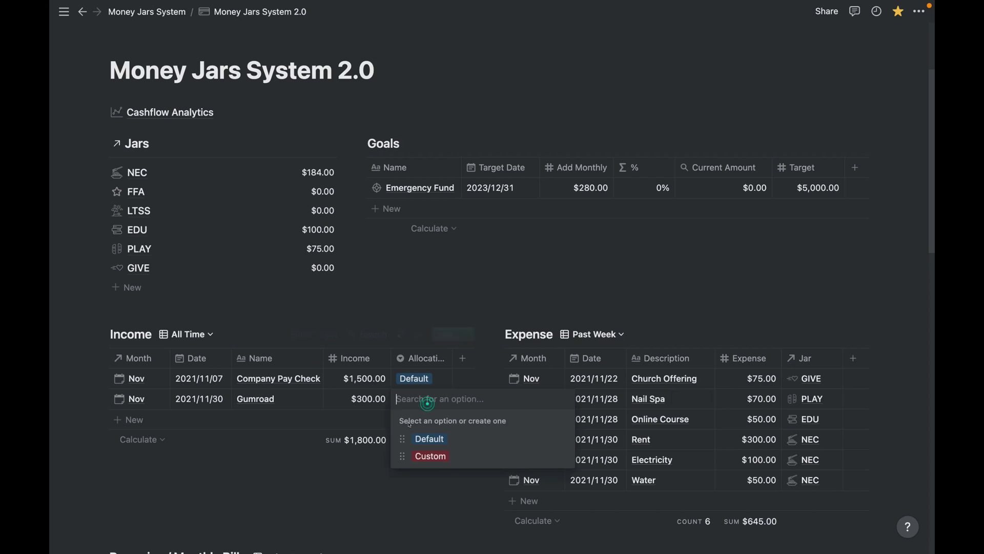
left_click(429, 439)
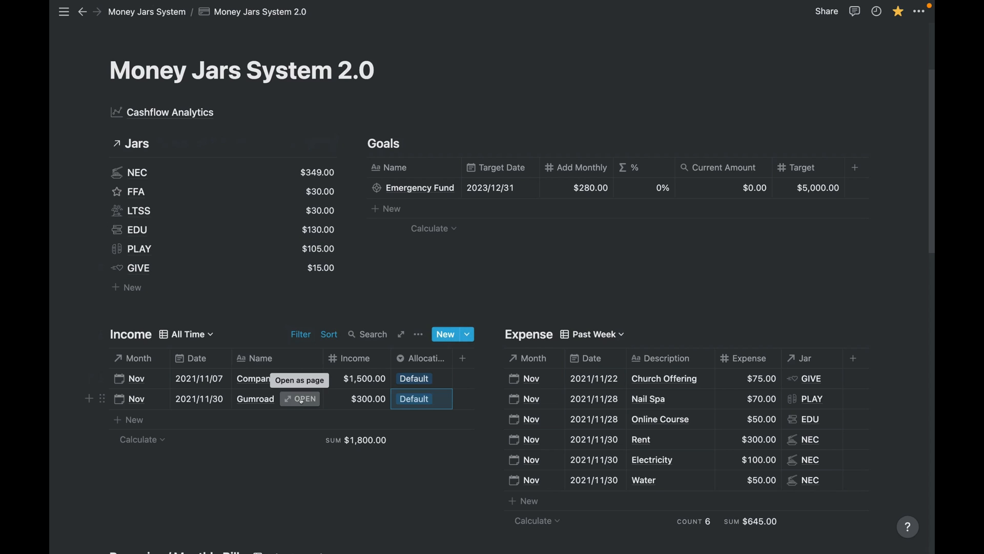
Review the Gumroad entry's hidden jar properties and its NEC allocation formula
left_click(300, 399)
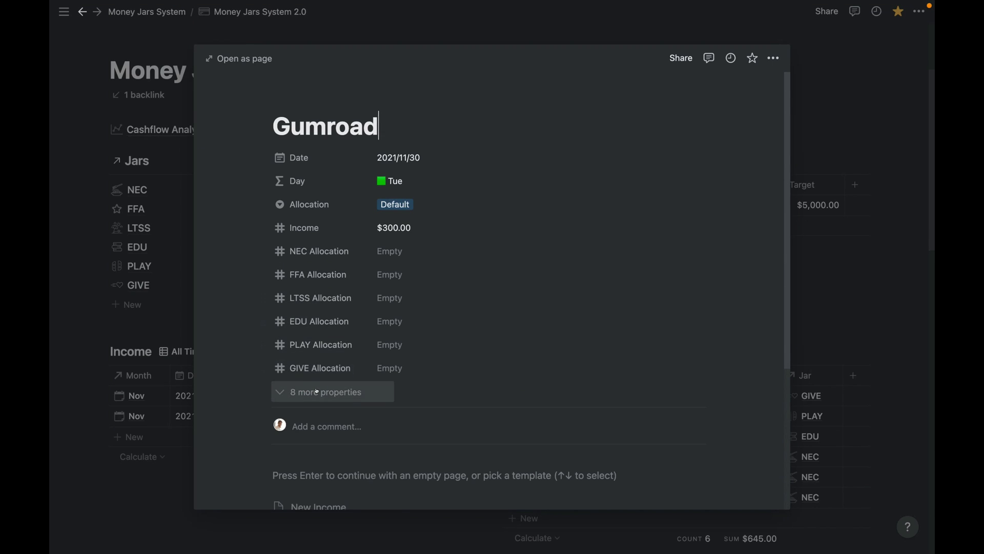
left_click(332, 392)
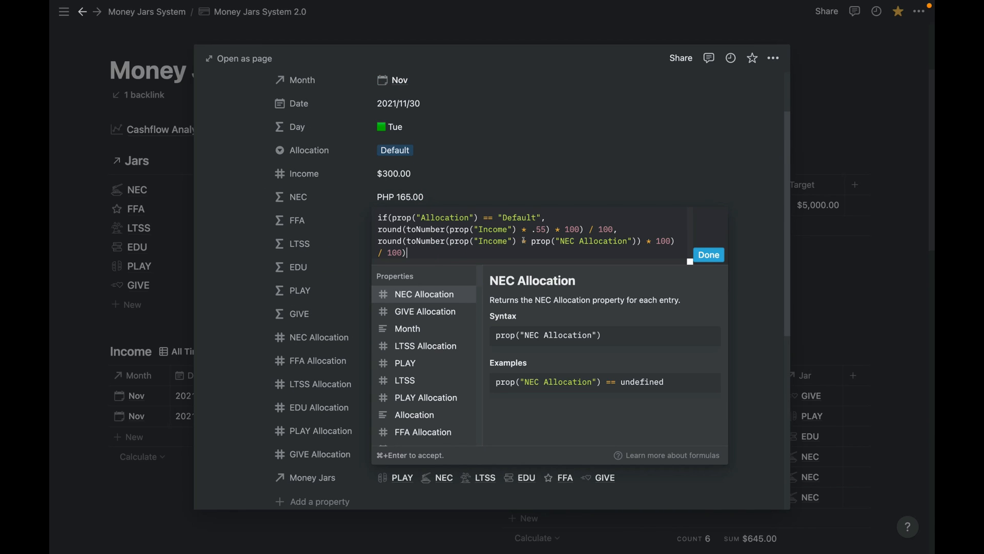
left_click(709, 254)
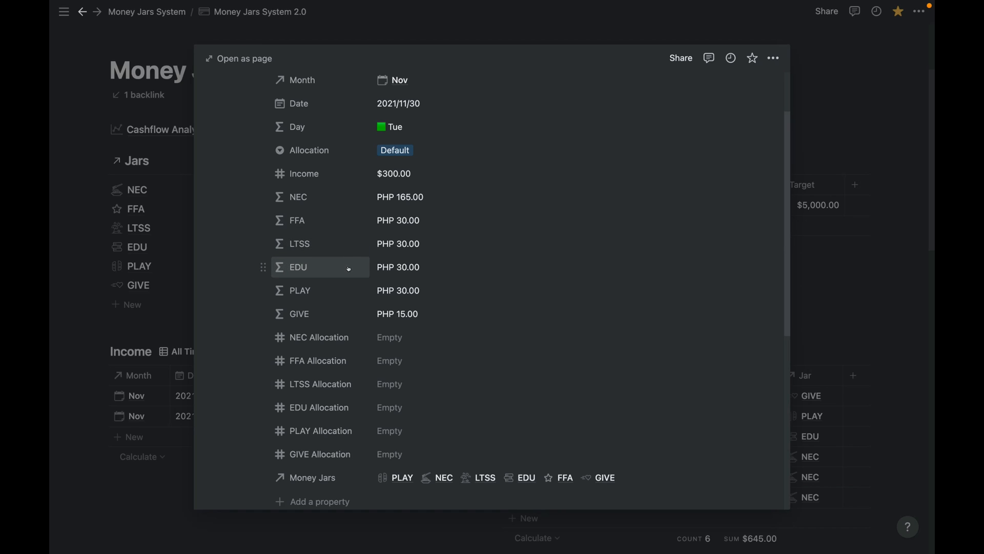
mouse_move(344, 290)
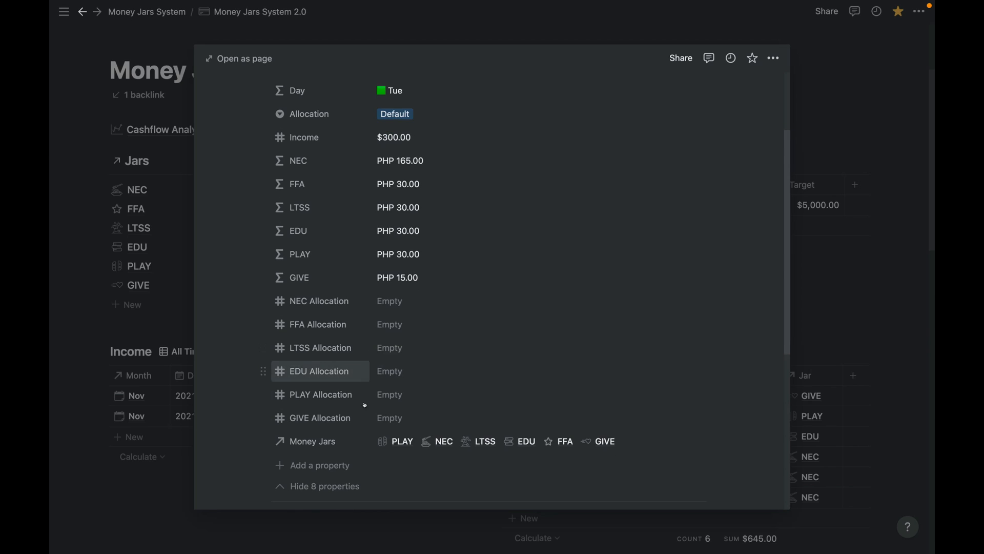
mouse_move(324, 486)
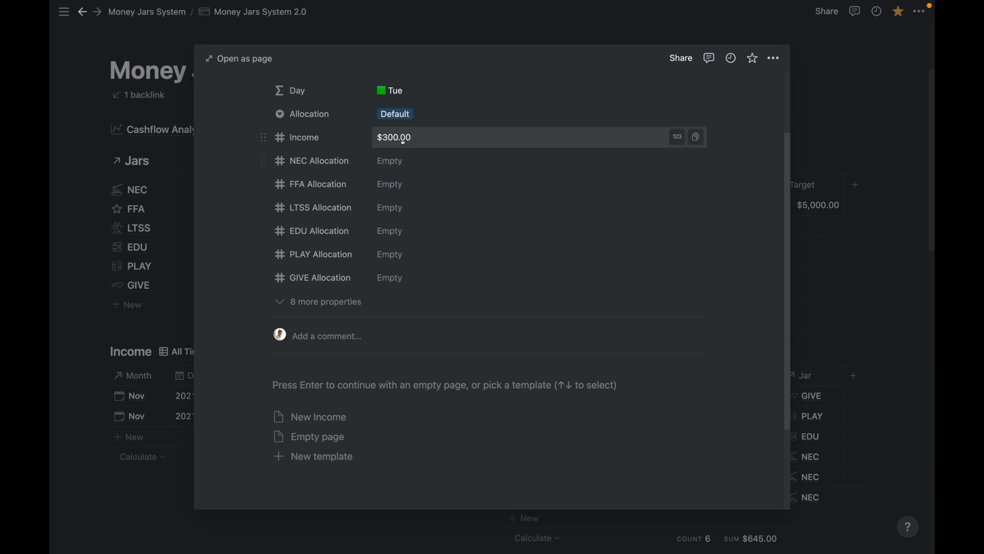
Switch the Gumroad income's allocation from Default to Custom, leaving per-jar amounts empty
left_click(394, 113)
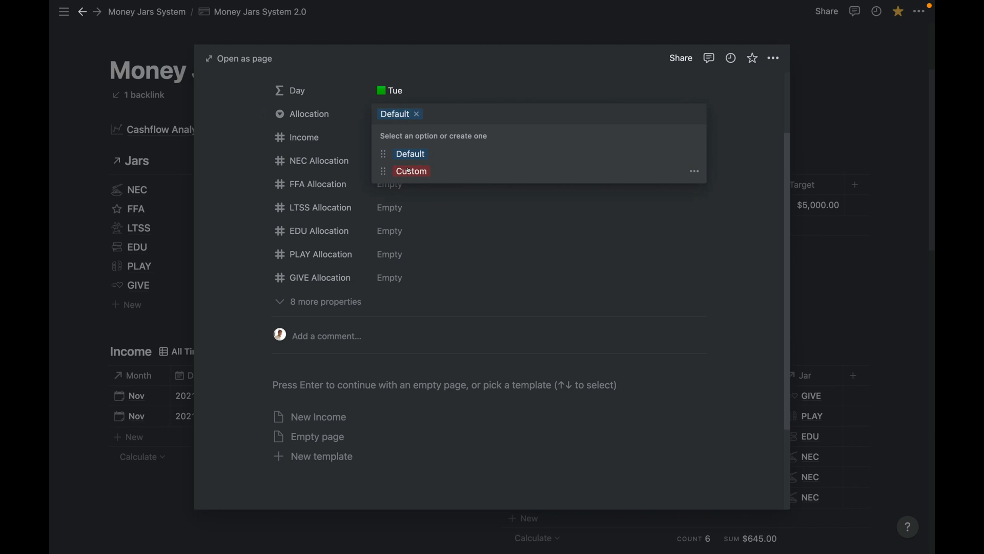
left_click(410, 170)
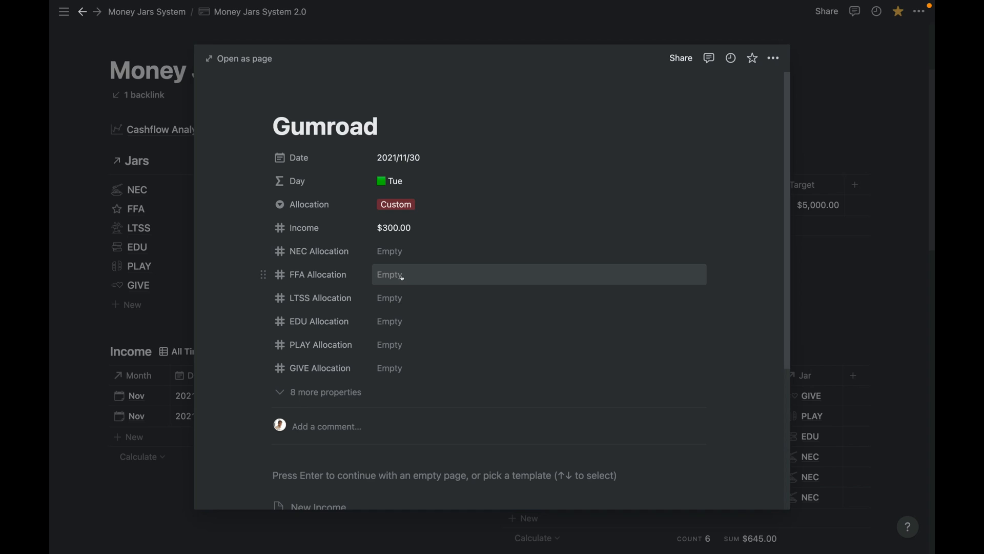
left_click(404, 275)
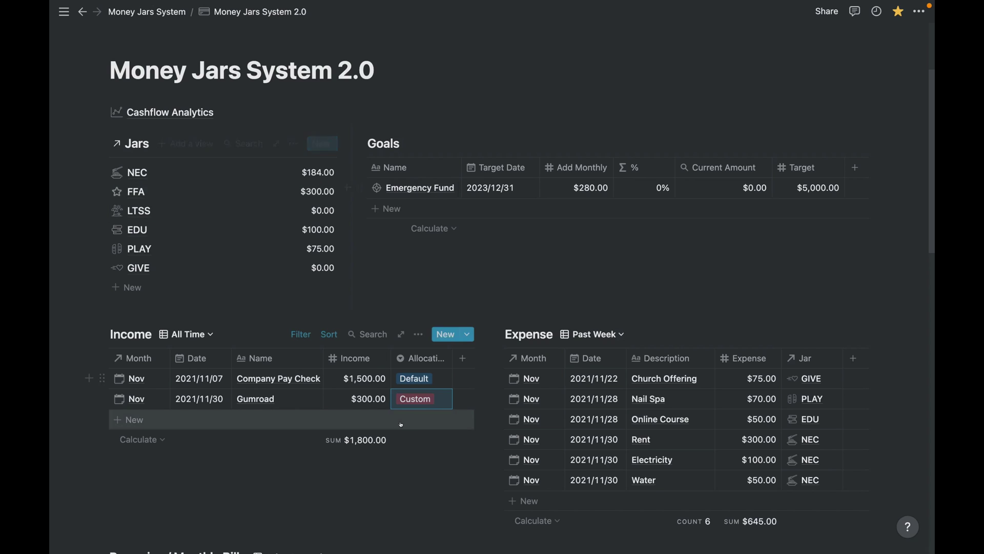
left_click(415, 399)
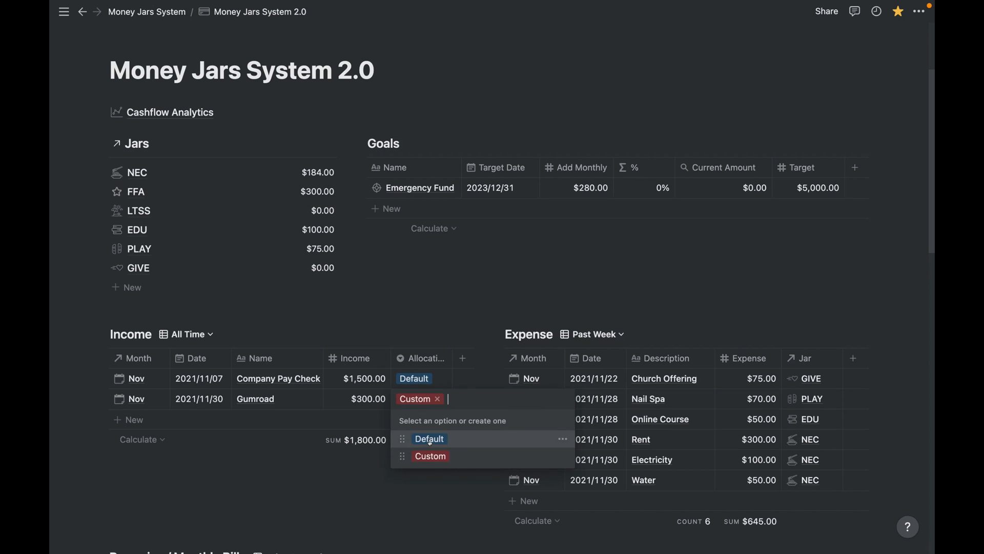
left_click(429, 439)
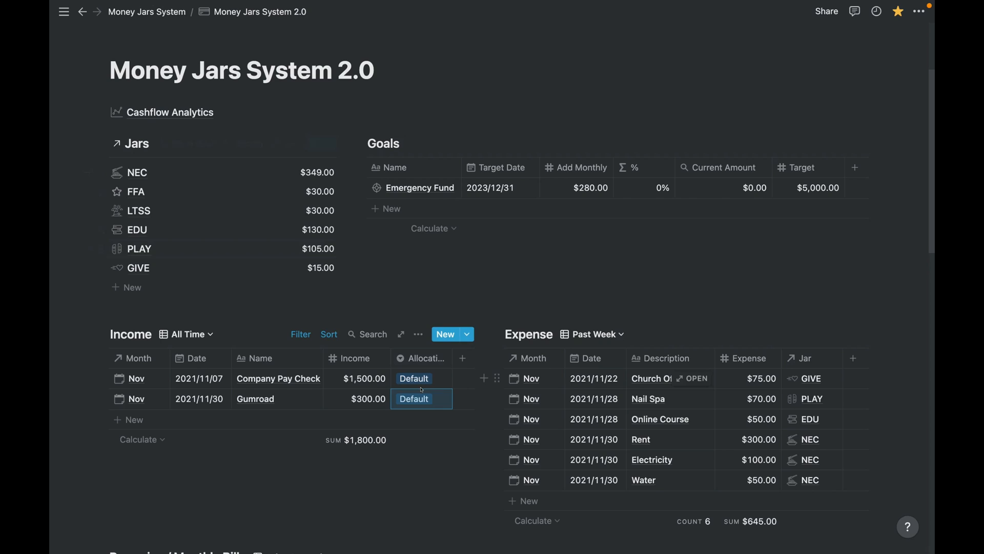
left_click(414, 398)
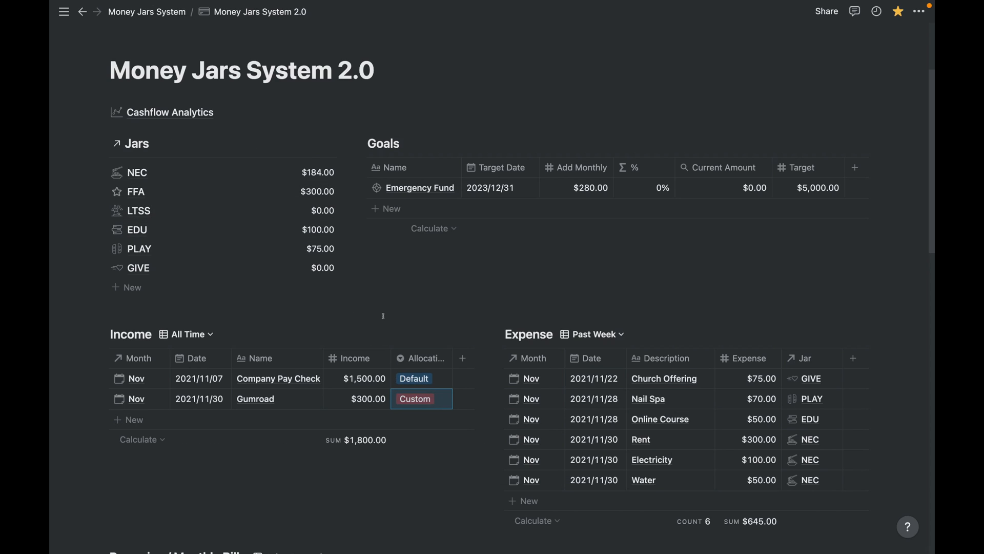
mouse_move(265, 412)
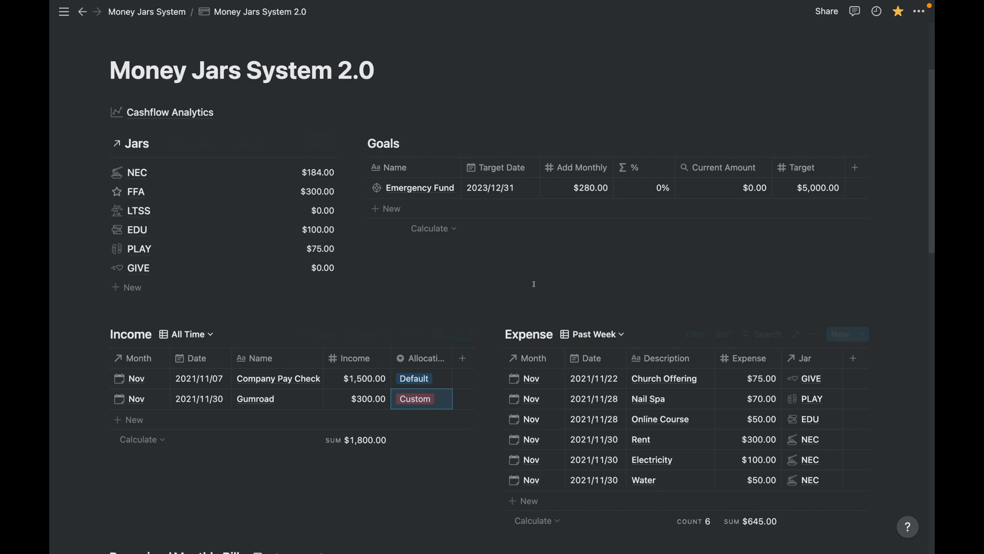
scroll("down", 3)
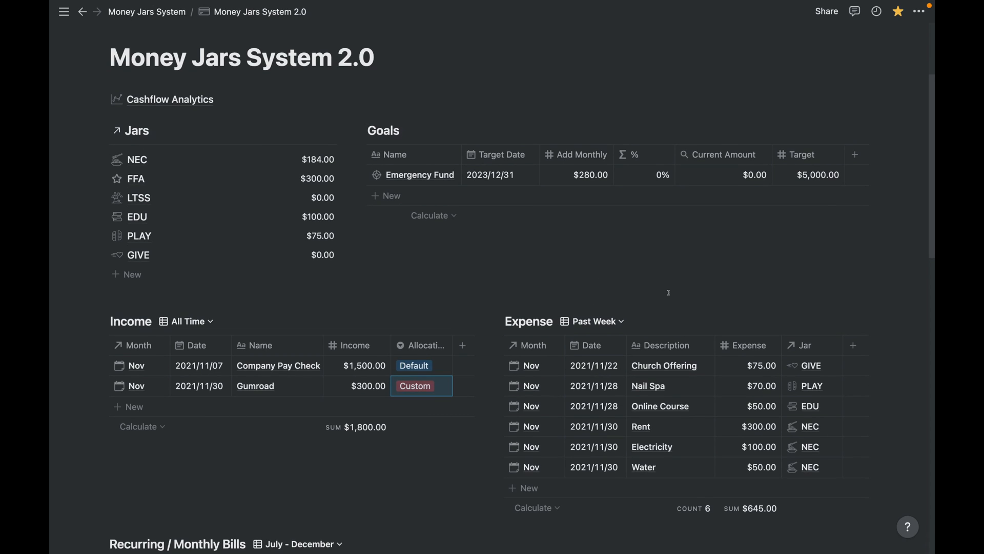
scroll("down", 3)
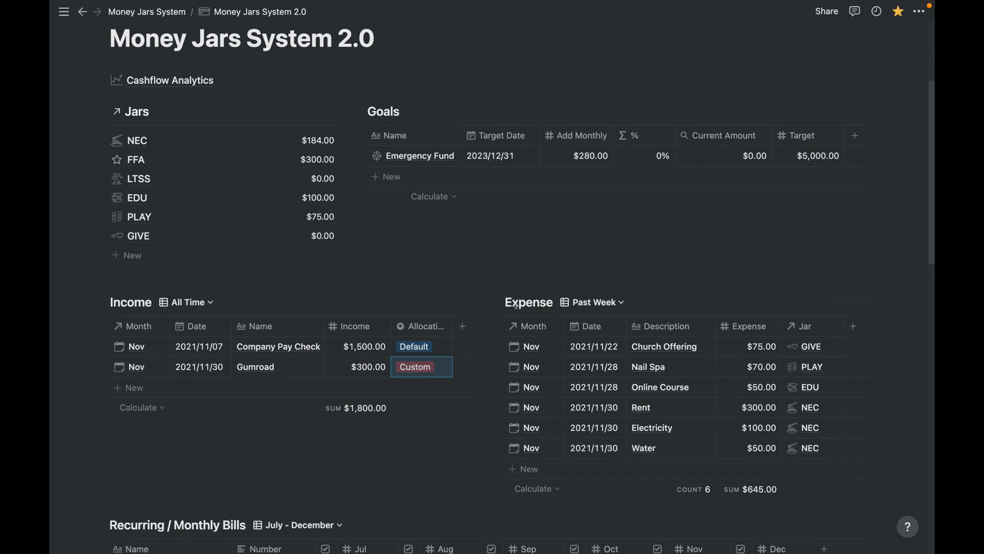
mouse_move(293, 219)
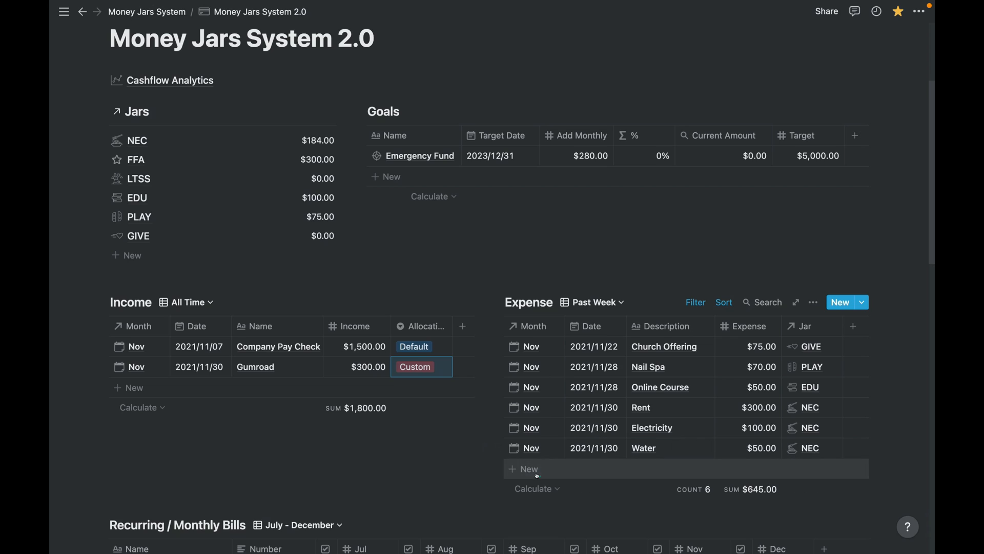
Add a $75.00 'Dinner Date' expense assigned to the PLAY jar
left_click(524, 469)
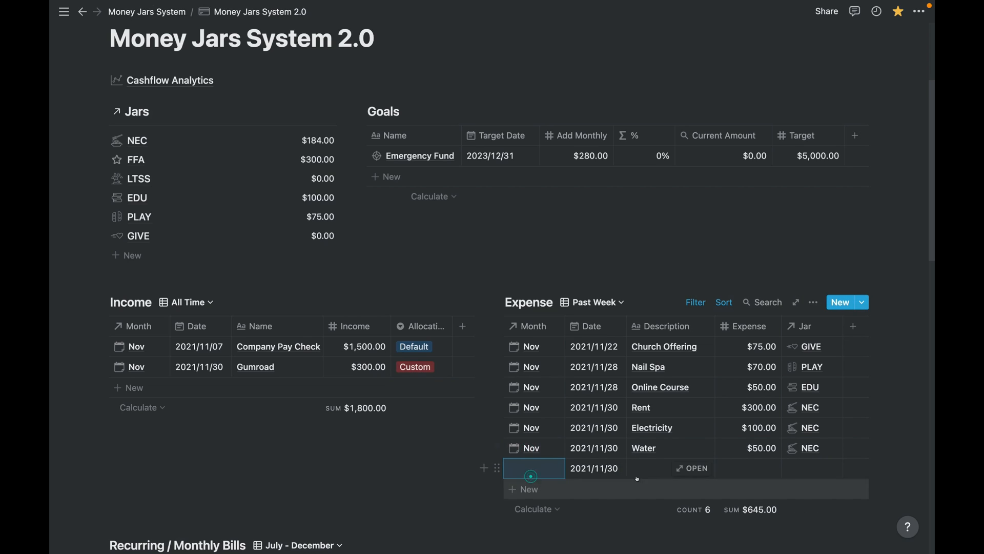
left_click(689, 467)
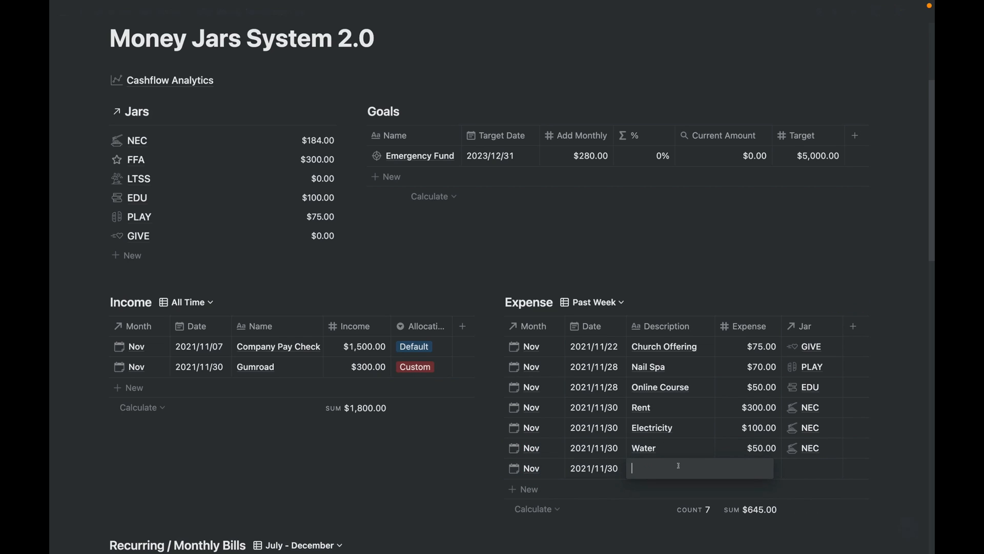
type("Date")
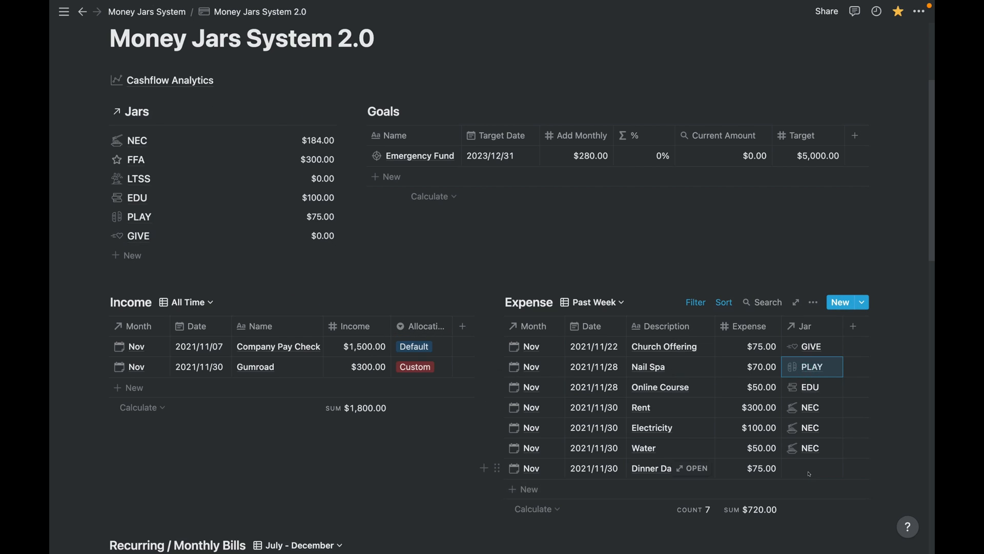
left_click(812, 468)
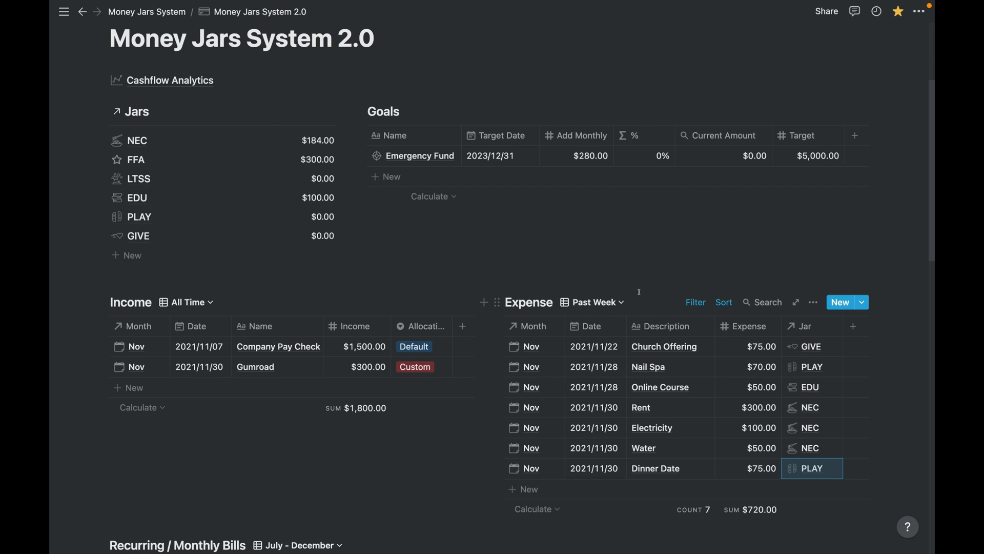
mouse_move(610, 264)
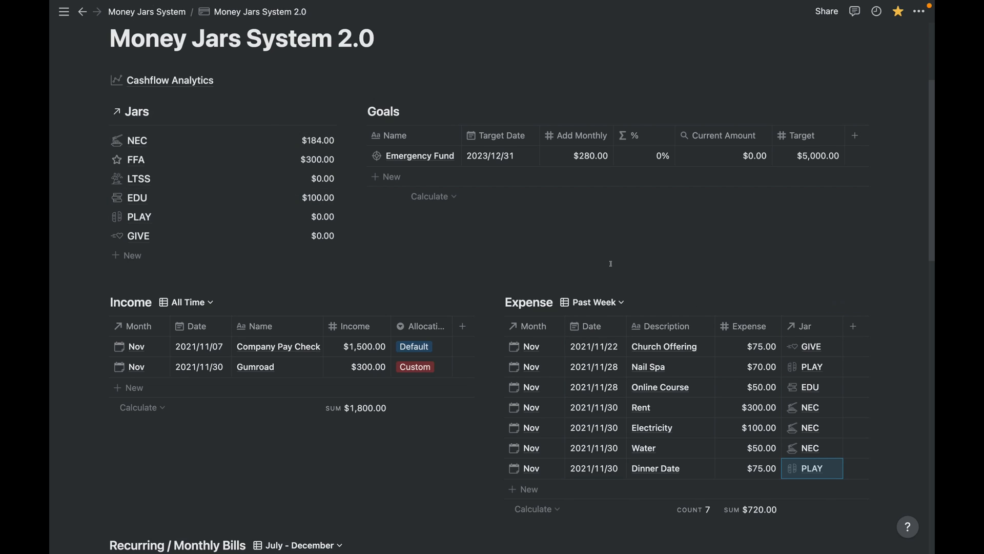
mouse_move(404, 177)
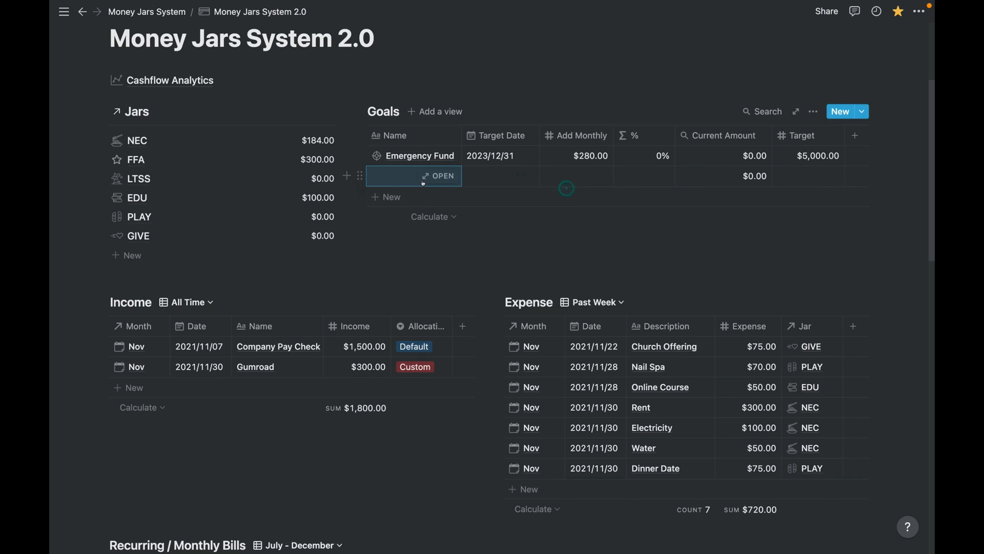
Add a new 'Freedom Fund' goal row and view it as a page
type("Fr")
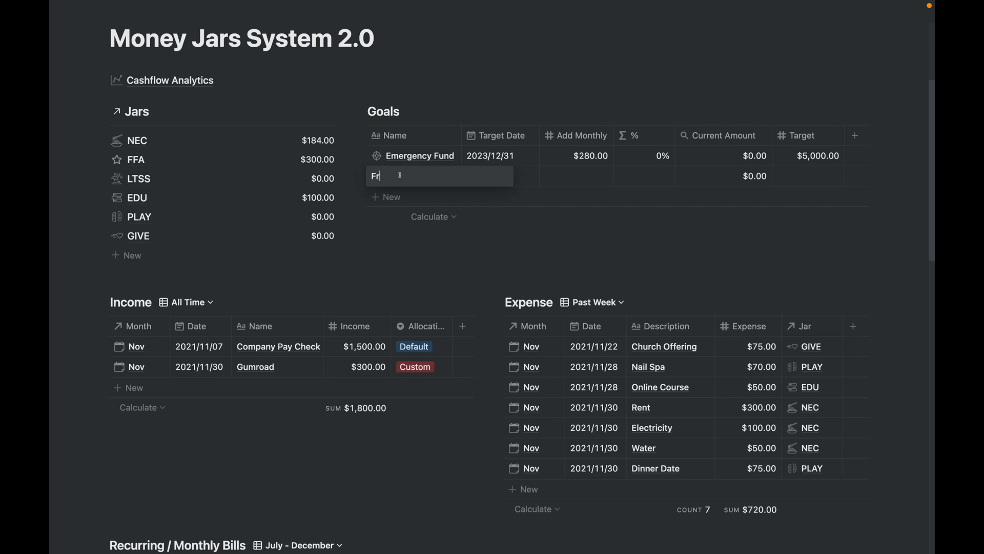
type("Freedom Fu")
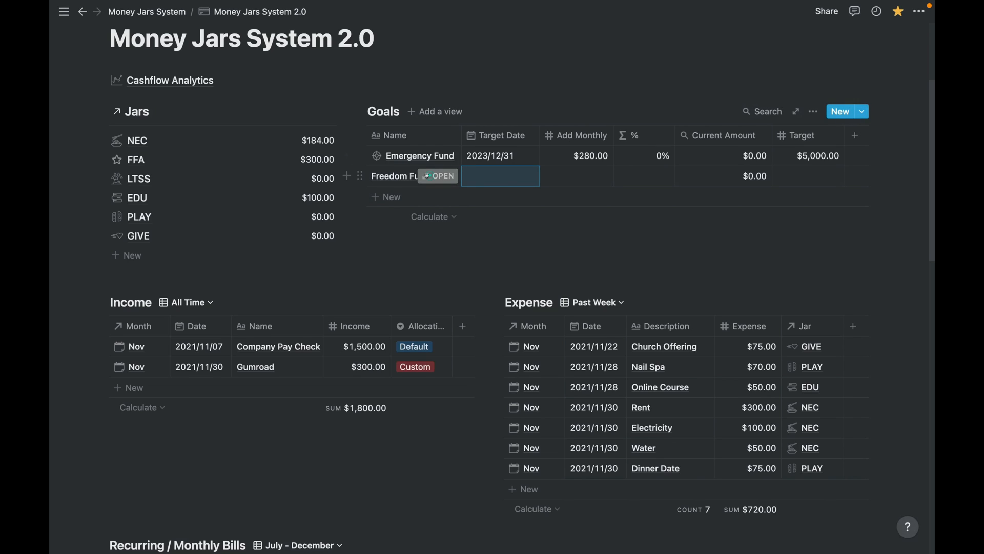
left_click(438, 176)
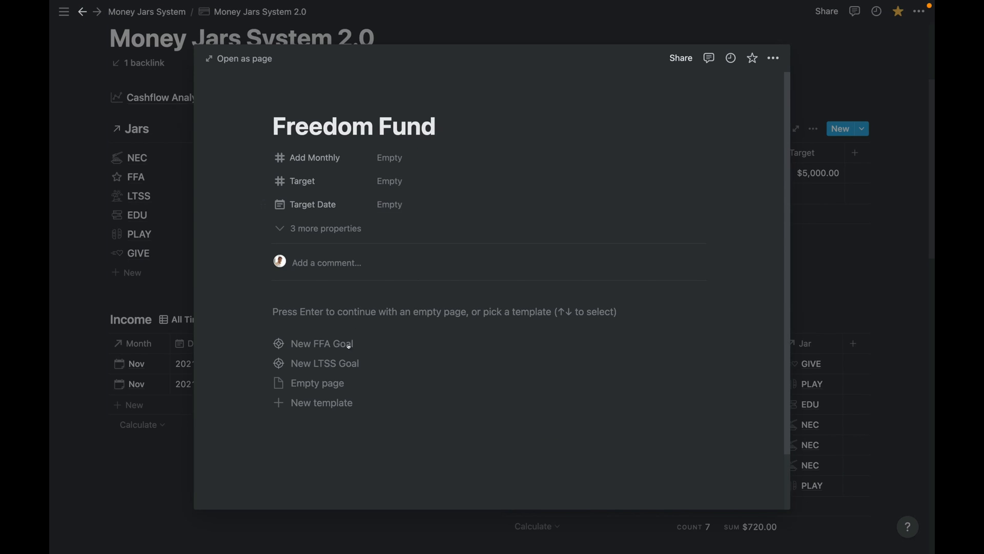
mouse_move(339, 346)
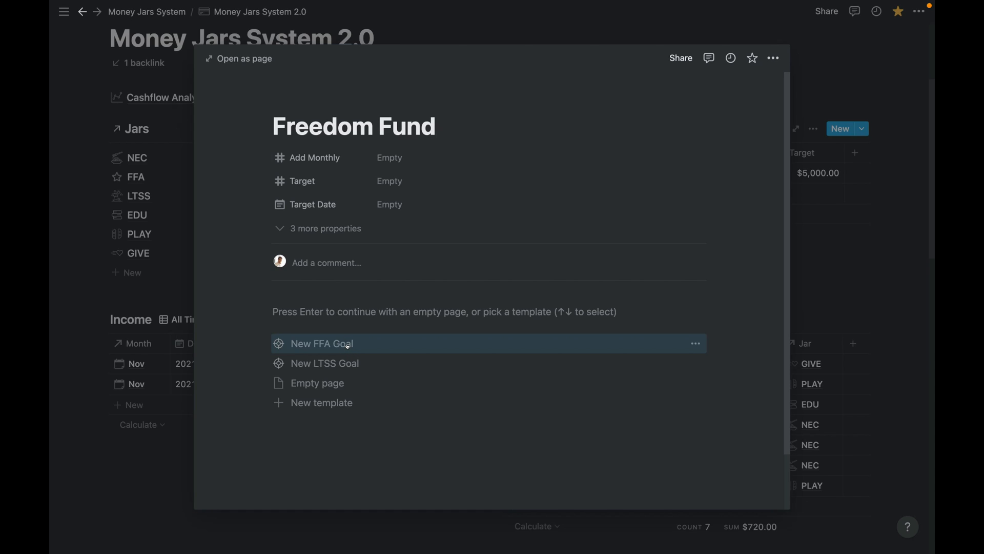
mouse_move(317, 339)
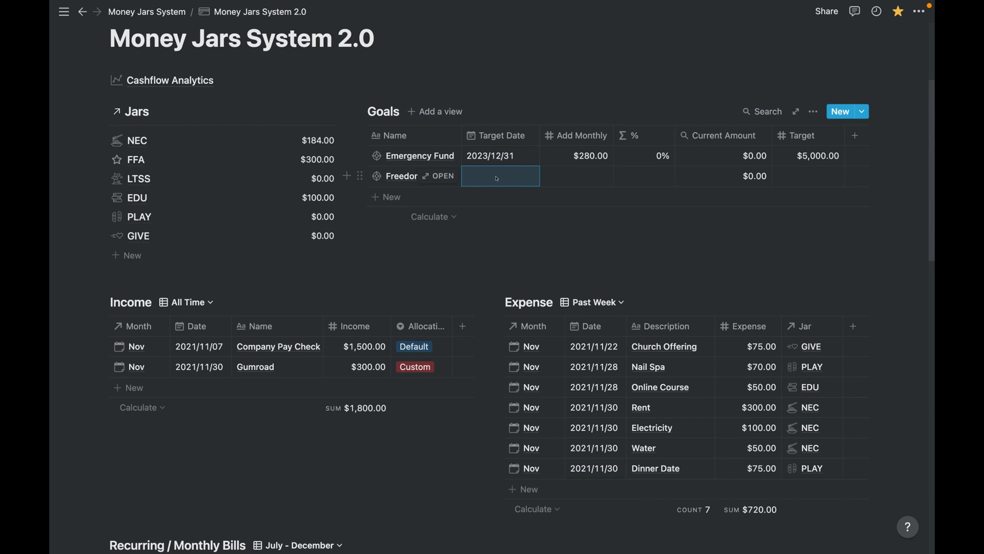
Give Freedom Fund a 2026/12/14 target date, $300 monthly addition and $20,000 target
left_click(501, 176)
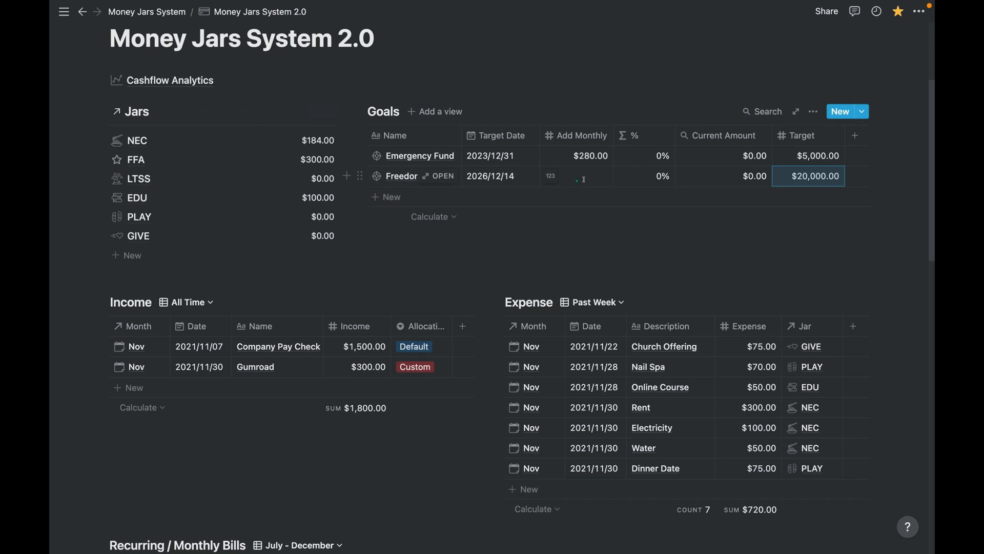
type("300")
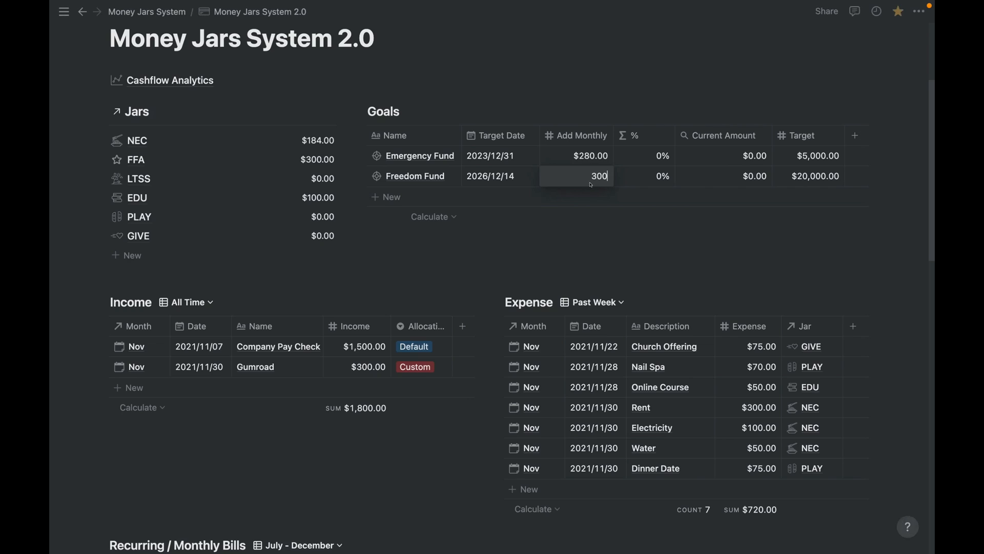
left_click(644, 177)
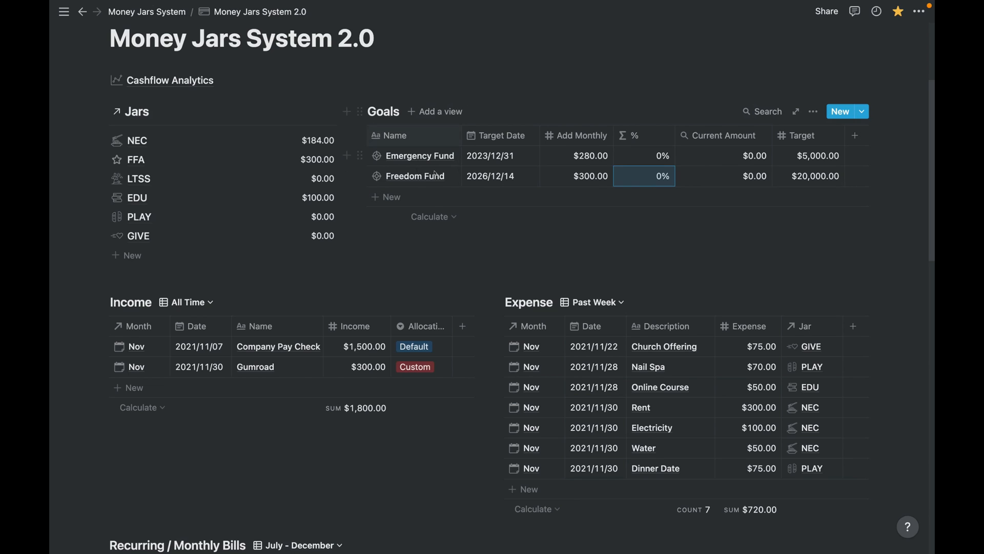
View the Freedom Fund goal page down to its empty Expense linked database
left_click(417, 176)
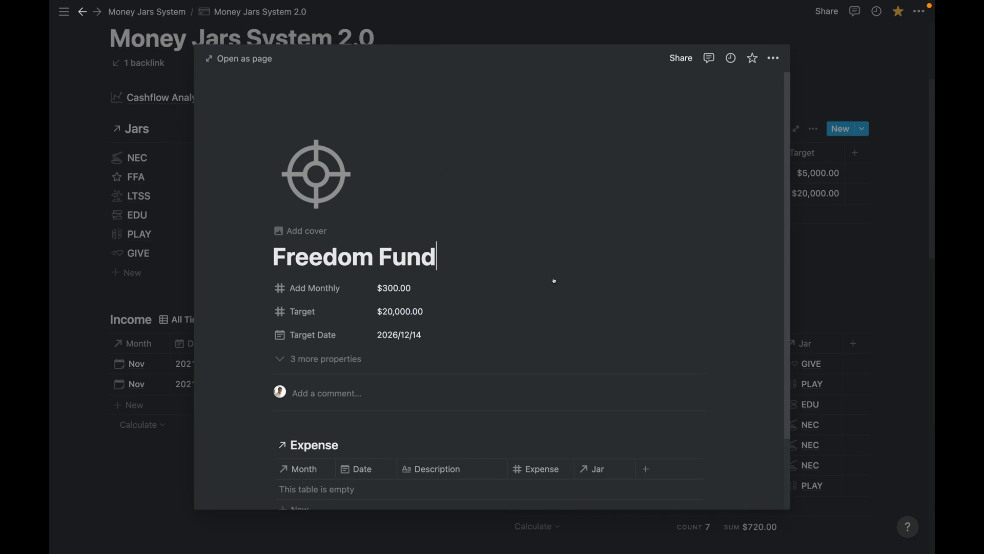
scroll("down", 3)
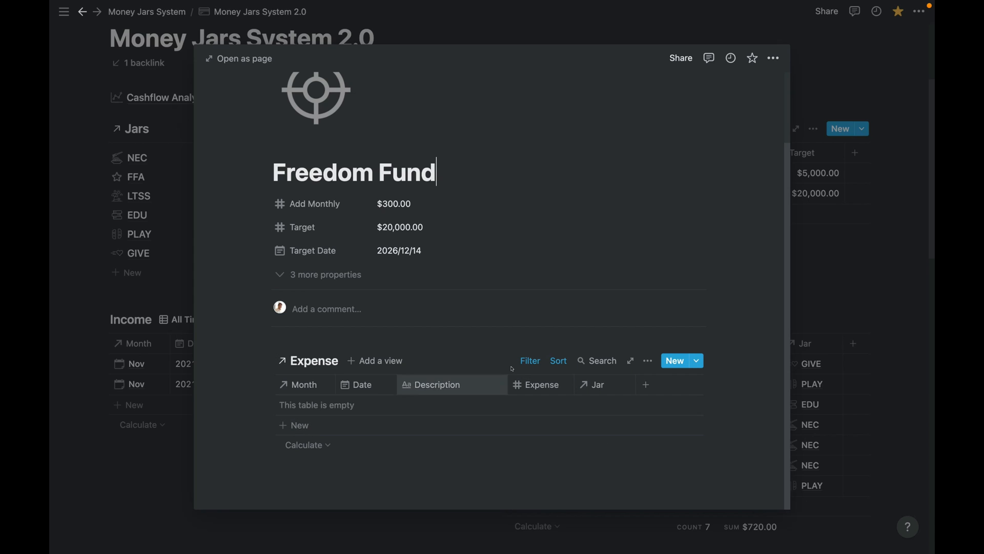
left_click(530, 361)
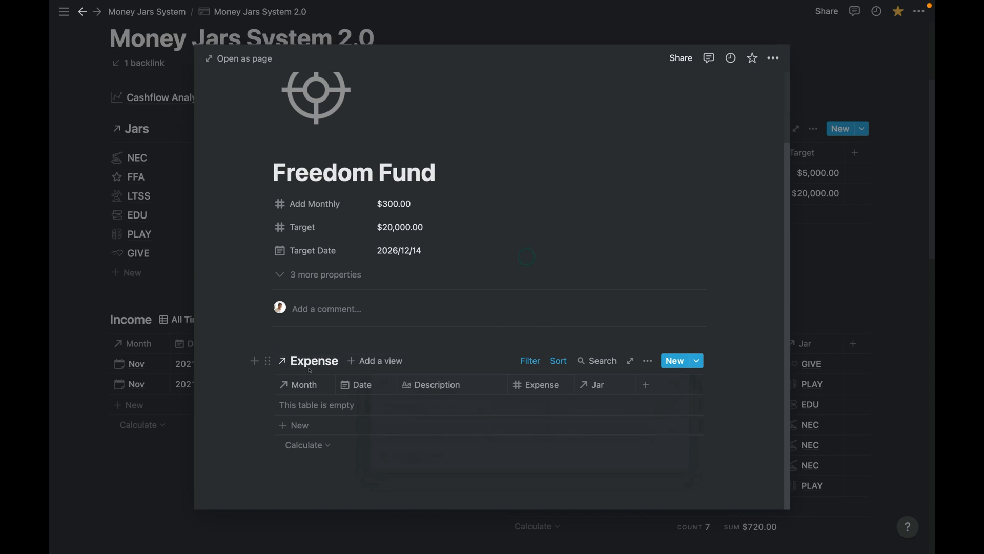
mouse_move(309, 369)
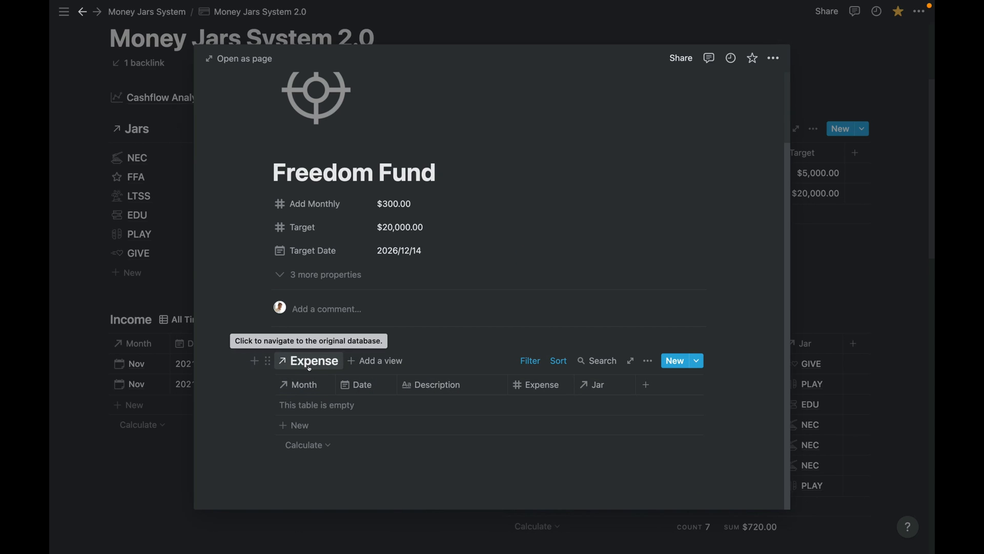
mouse_move(885, 328)
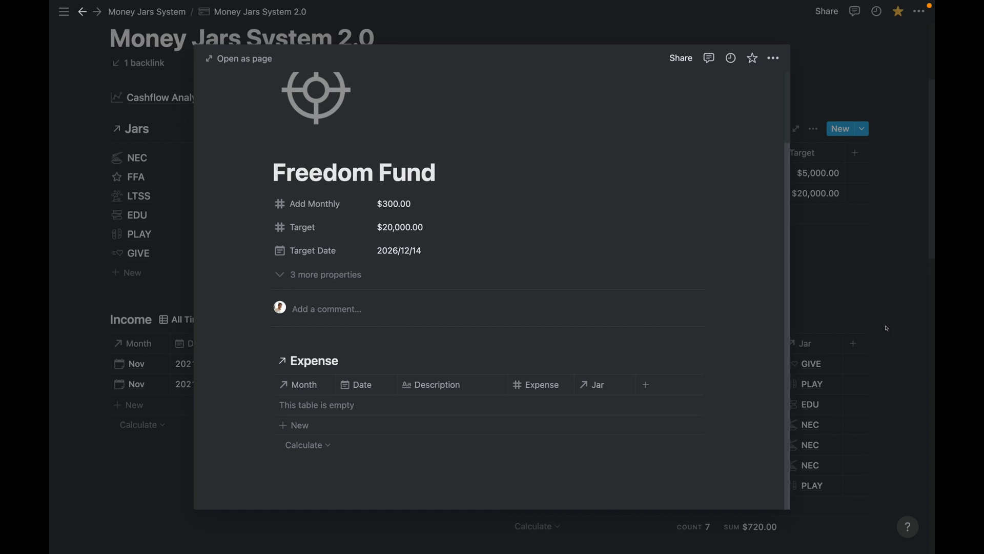
Add a $300.00 Freedom Fund expense linked to the Nov month
left_click(293, 425)
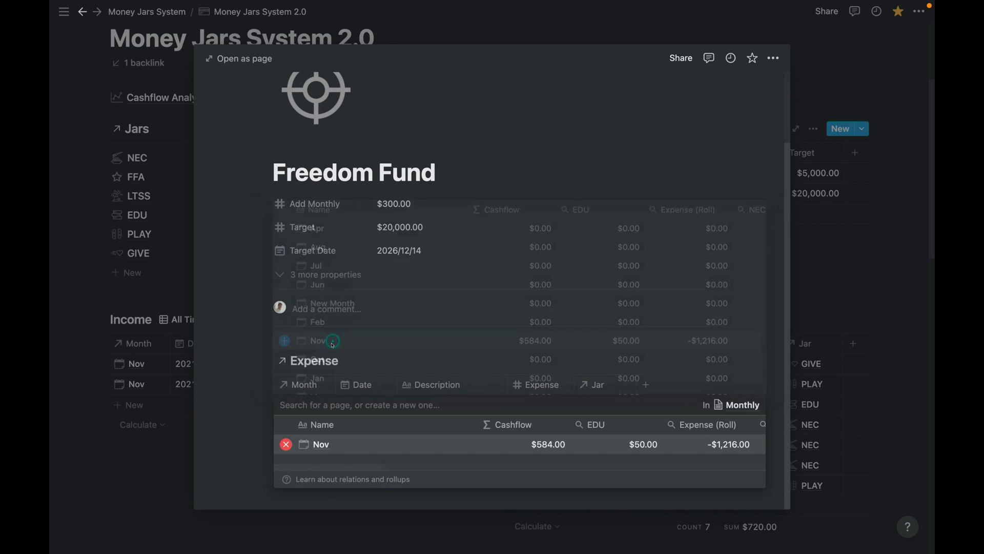
left_click(320, 444)
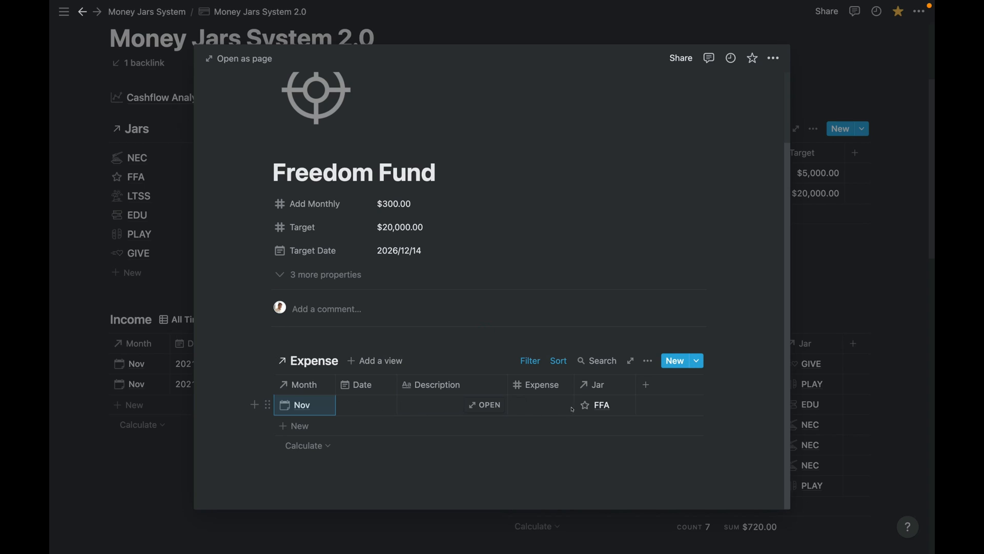
type("300.00")
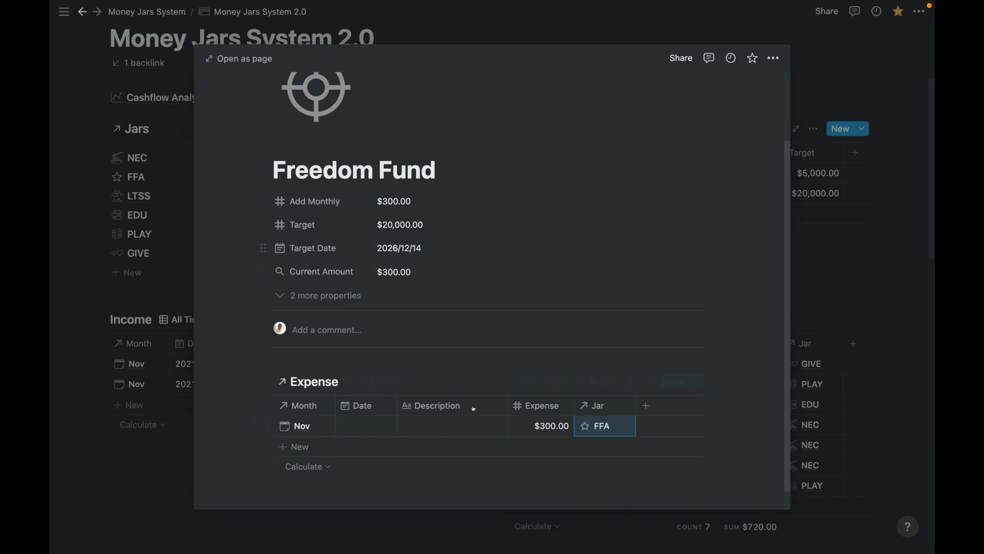
left_click(301, 425)
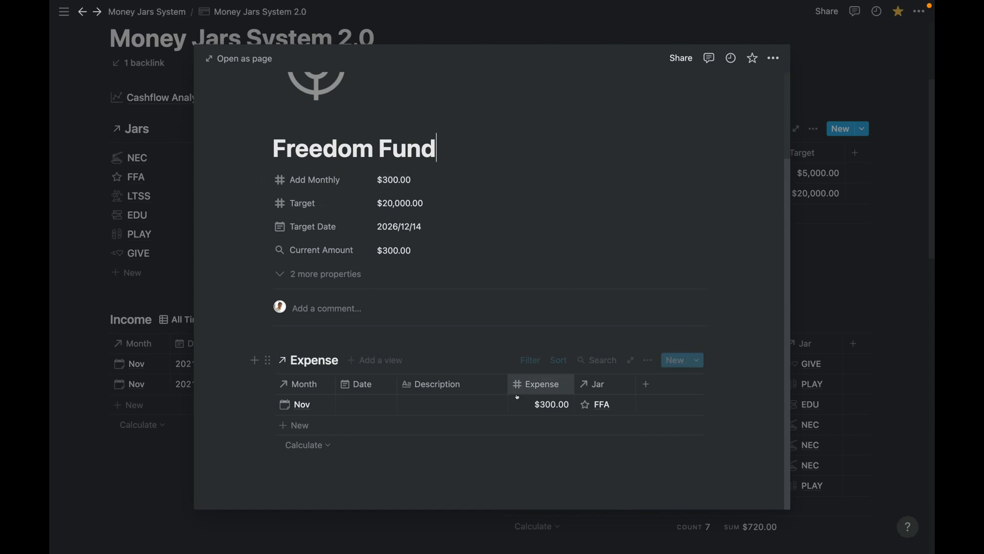
Name the expense 'Buy Bitcoin' and return to the dashboard
left_click(451, 405)
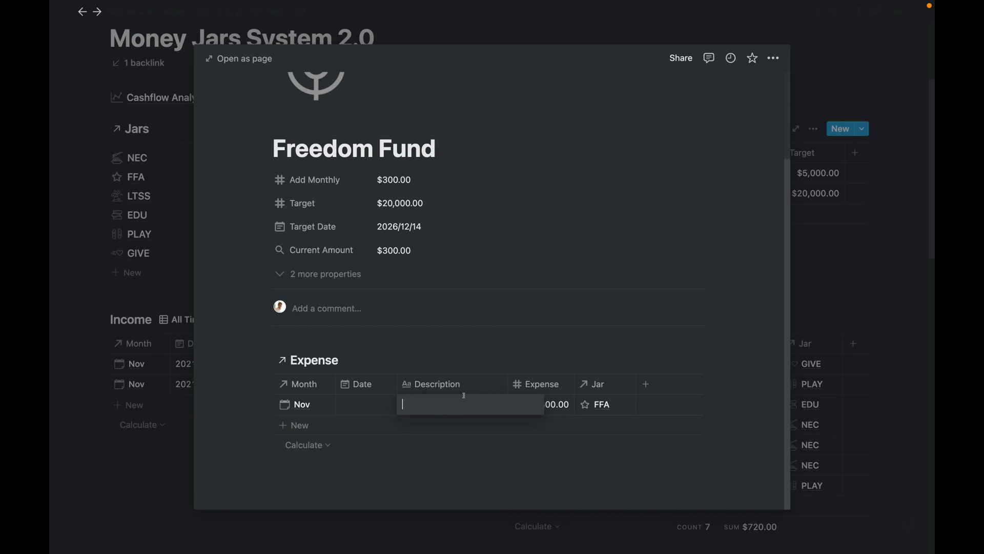
type("Buy Bitcoin")
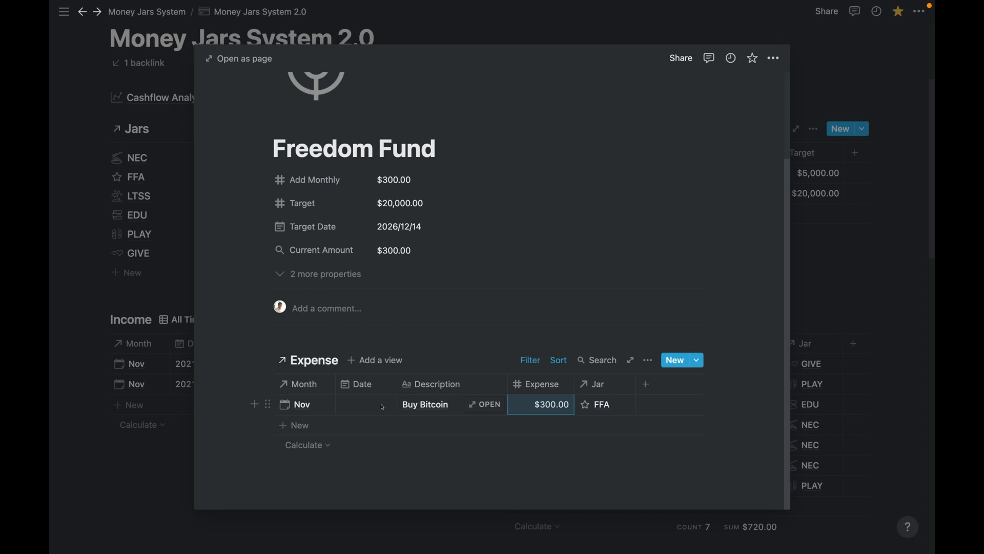
left_click(399, 225)
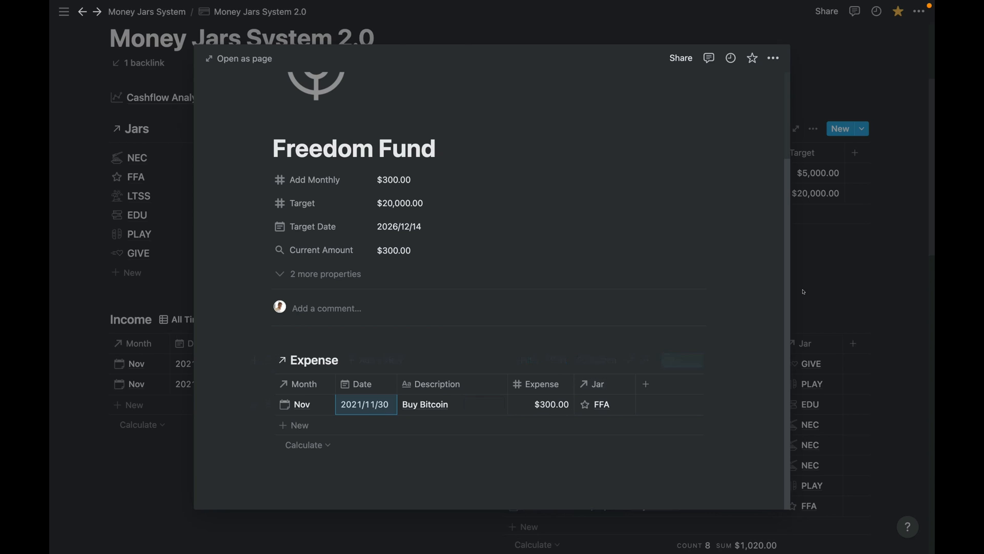
key("Escape")
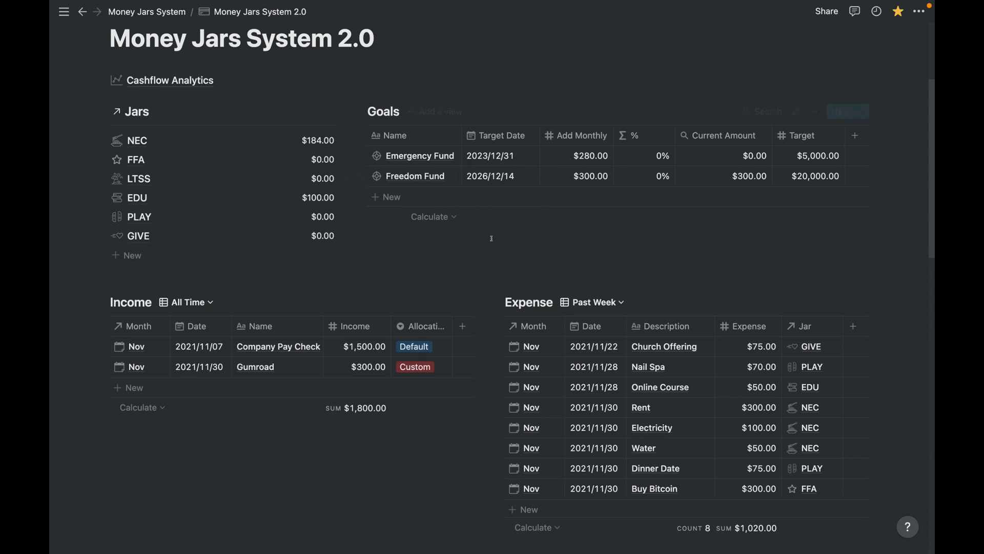
scroll("down", 3)
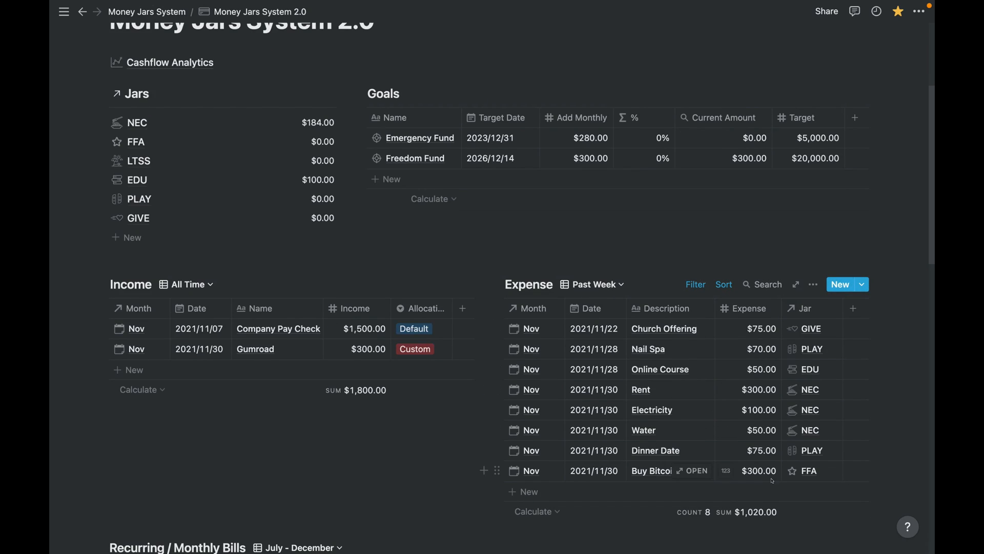
mouse_move(693, 471)
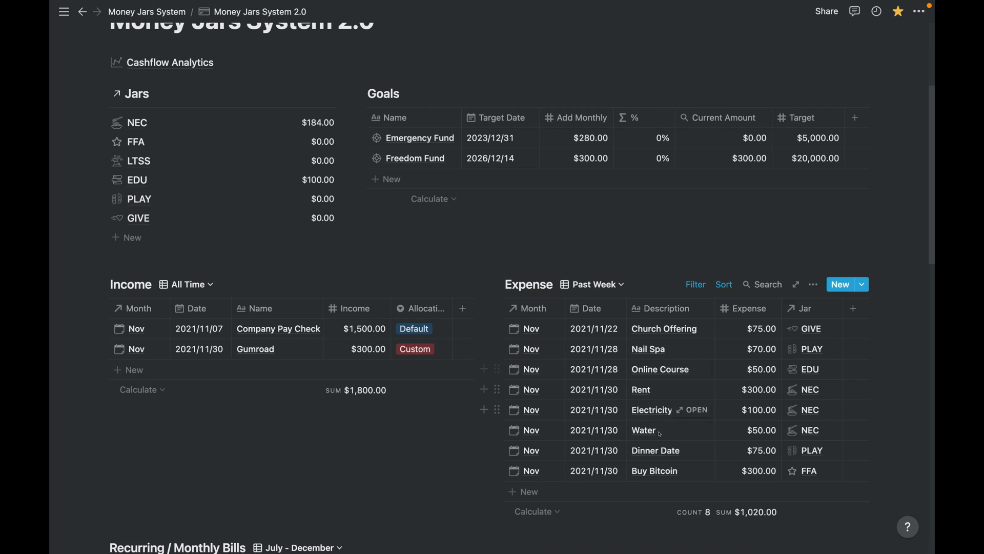
scroll("down", 3)
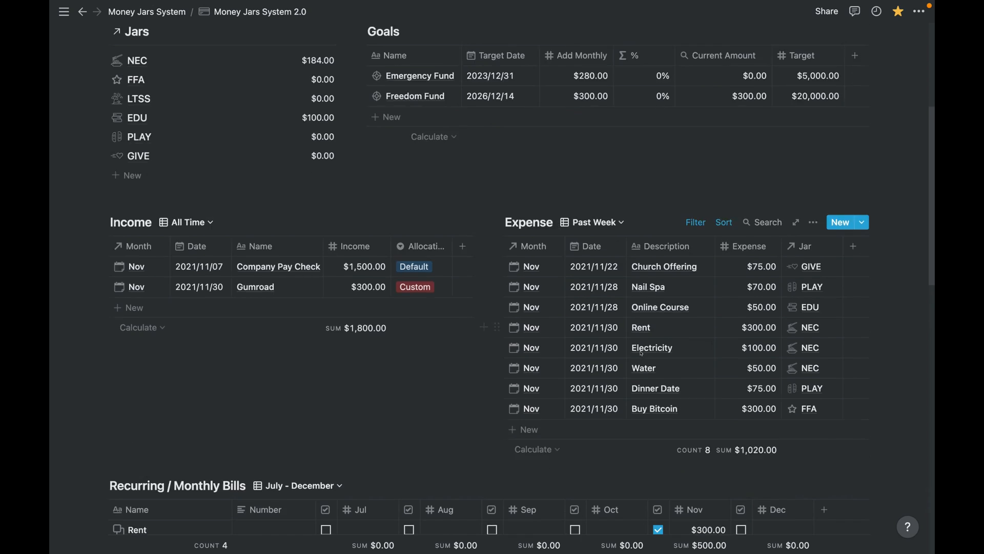
scroll("down", 3)
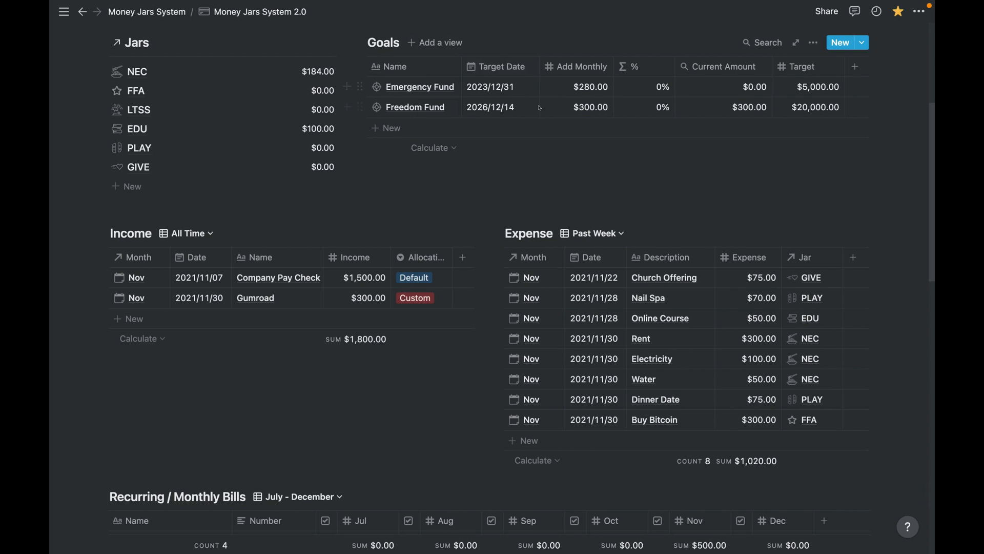
scroll("down", 3)
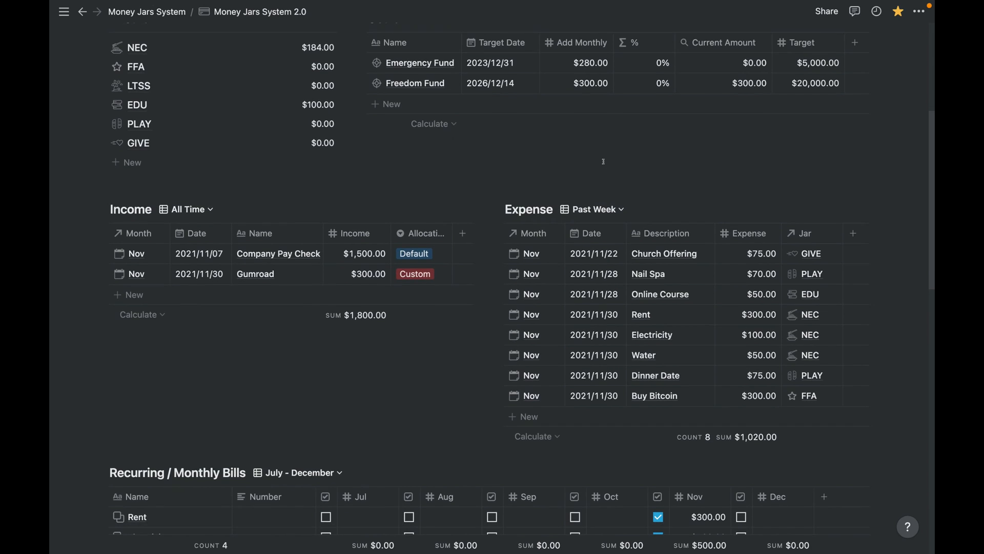
scroll("down", 3)
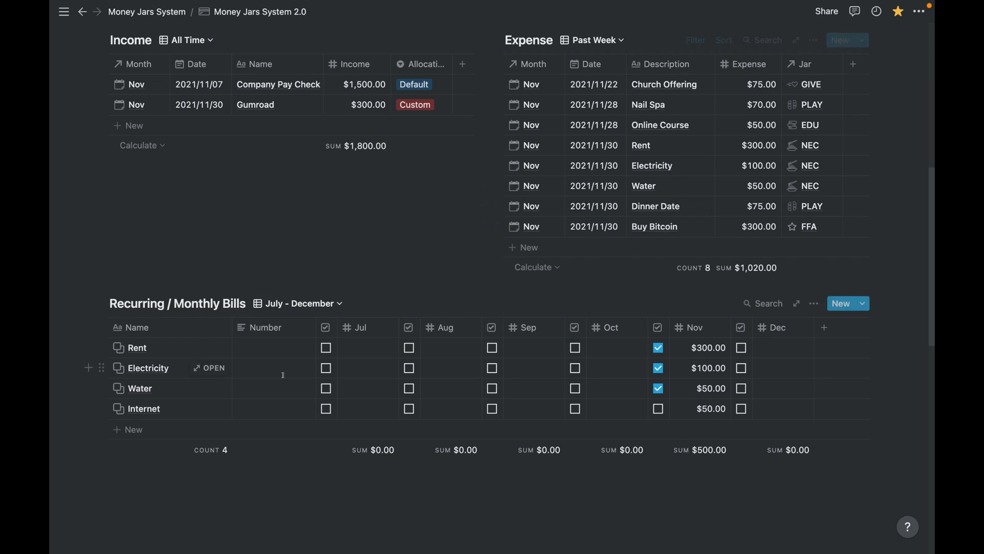
mouse_move(295, 398)
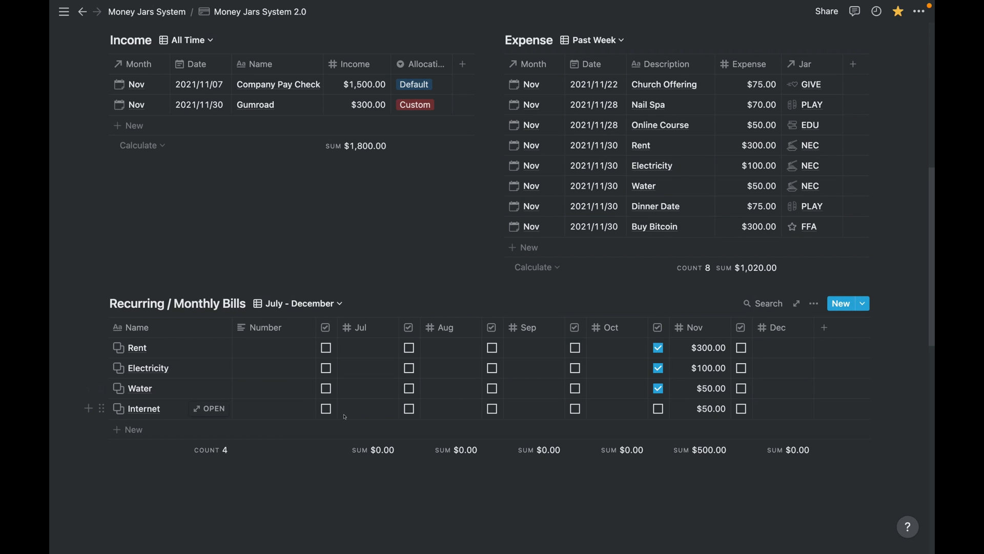
mouse_move(652, 399)
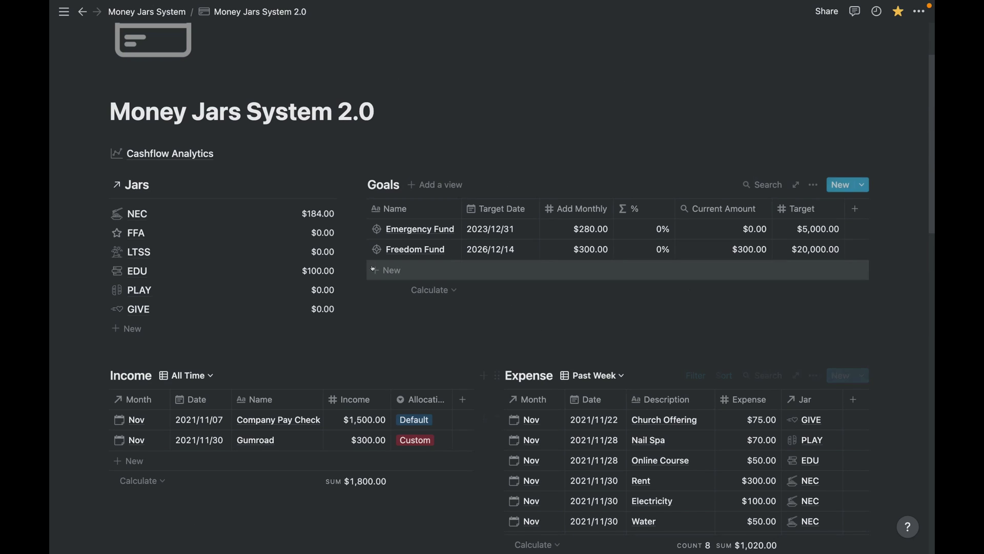
scroll("down", 3)
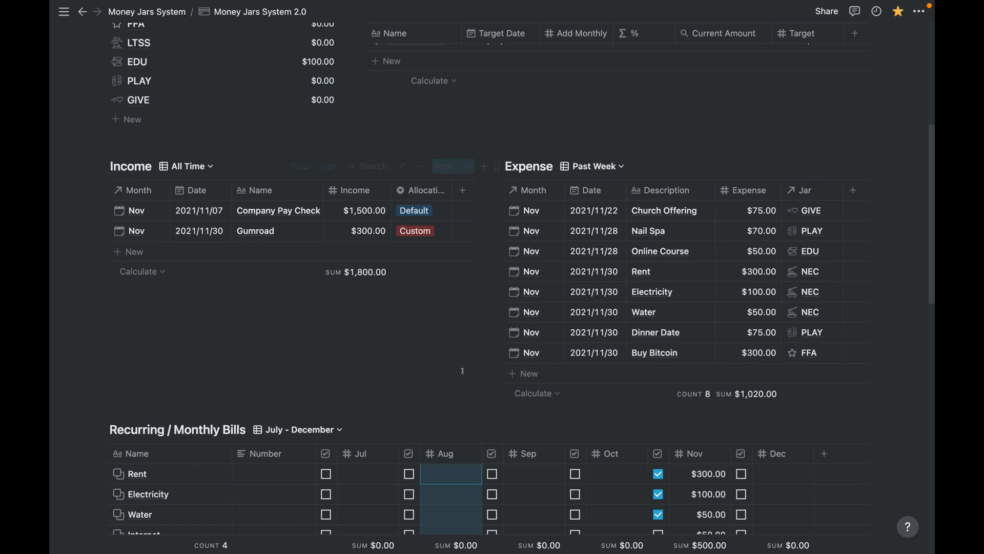
scroll("down", 3)
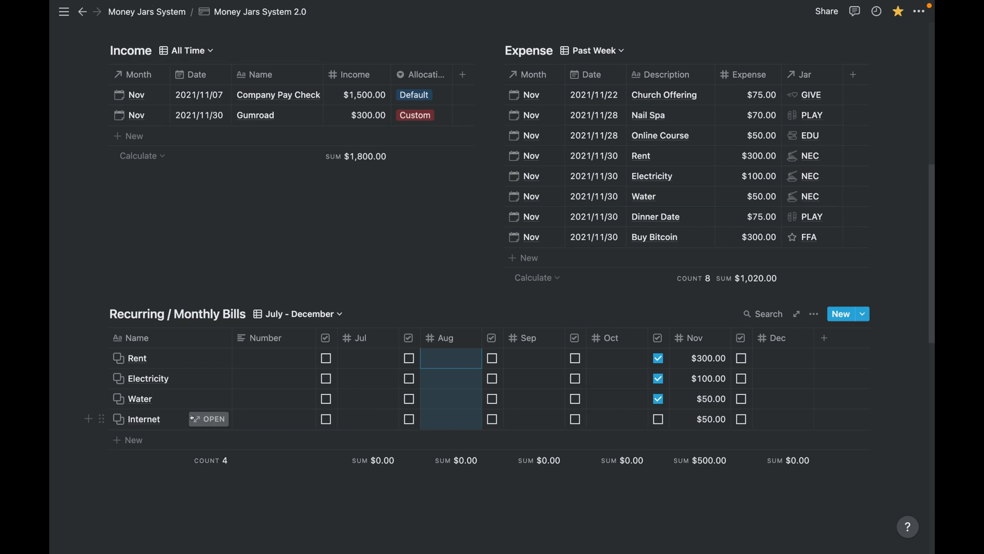
mouse_move(201, 419)
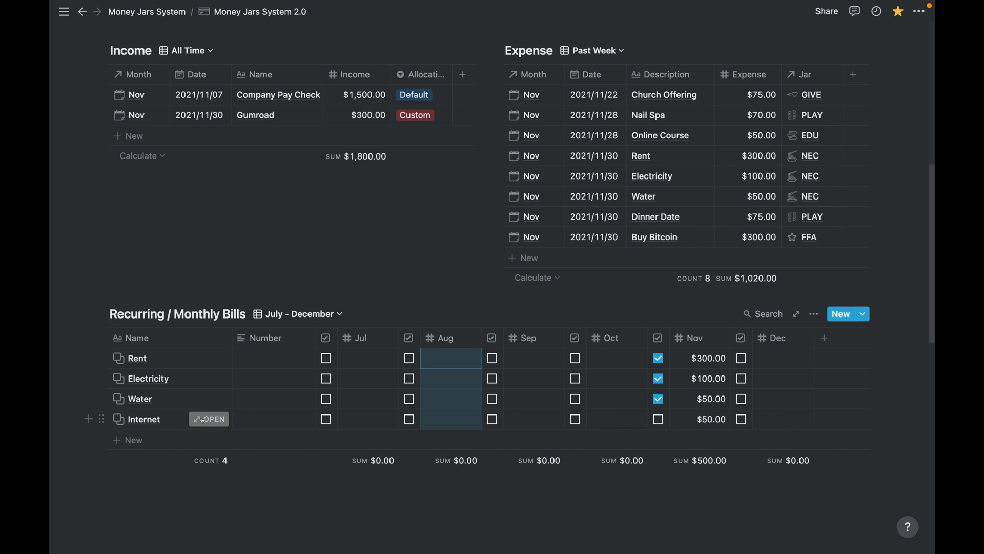
Add a $50.00 Internet bill expense in the NEC jar linked to Nov
left_click(209, 418)
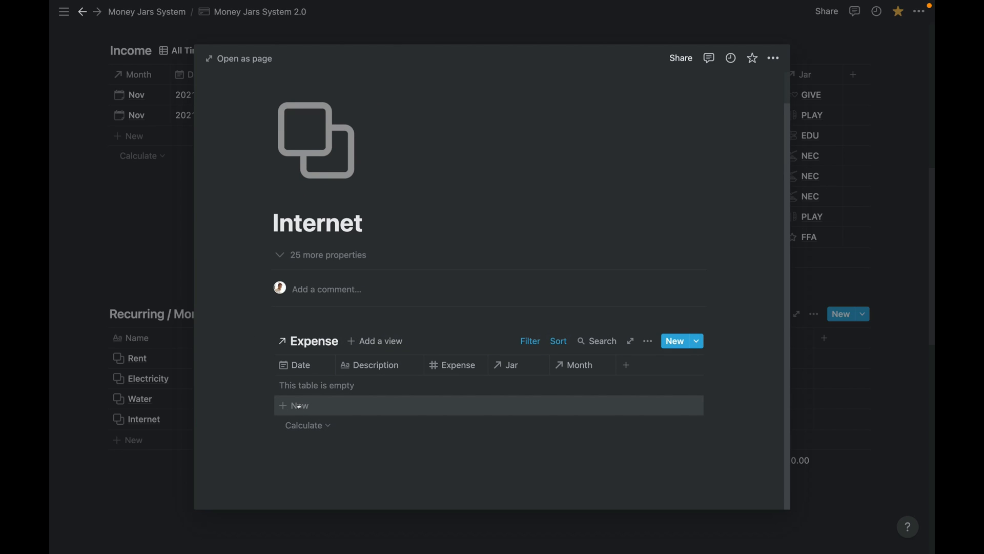
mouse_move(259, 401)
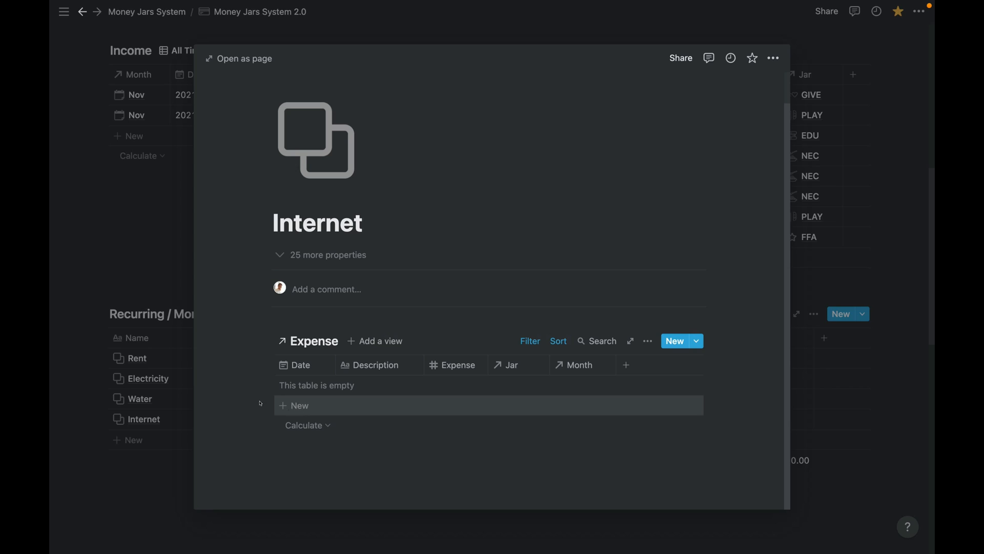
mouse_move(304, 406)
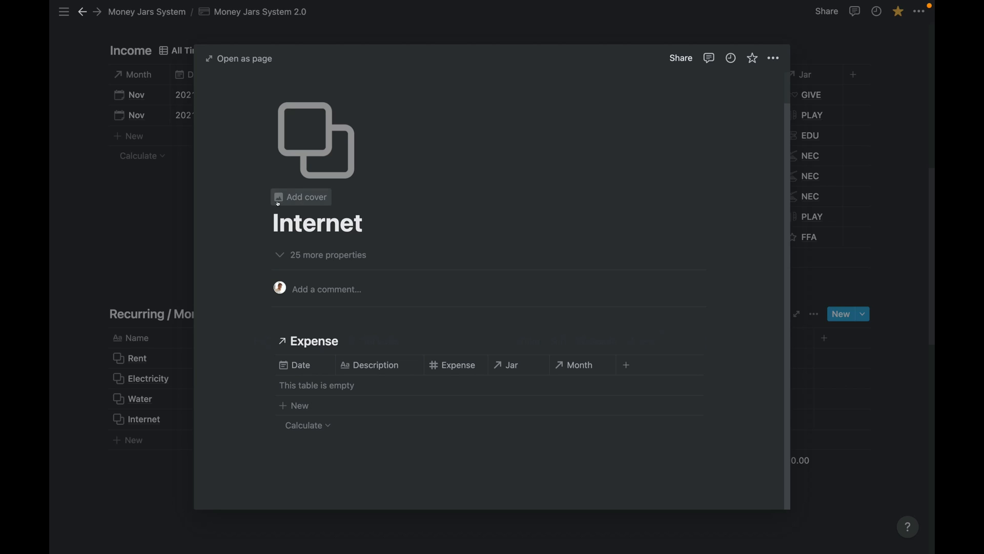
left_click(295, 406)
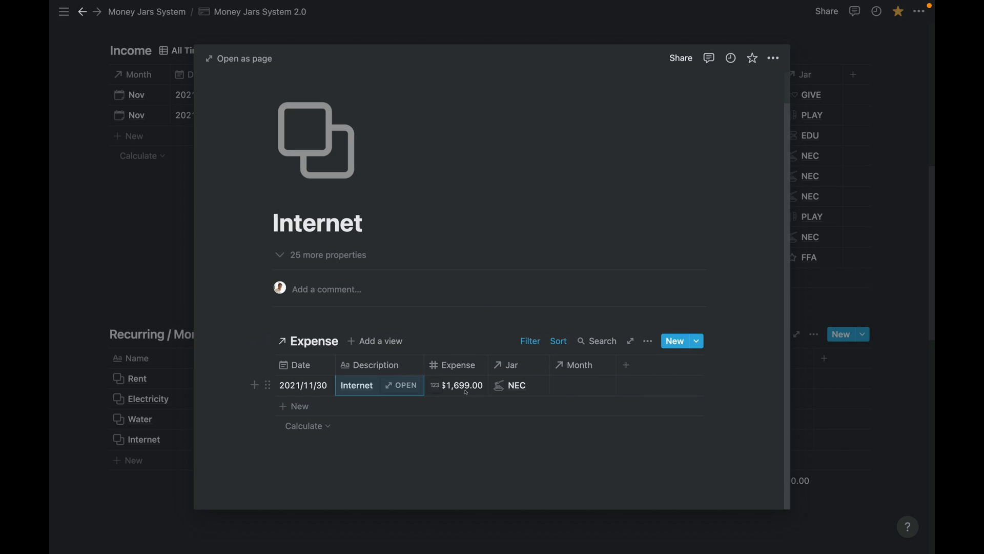
left_click(461, 384)
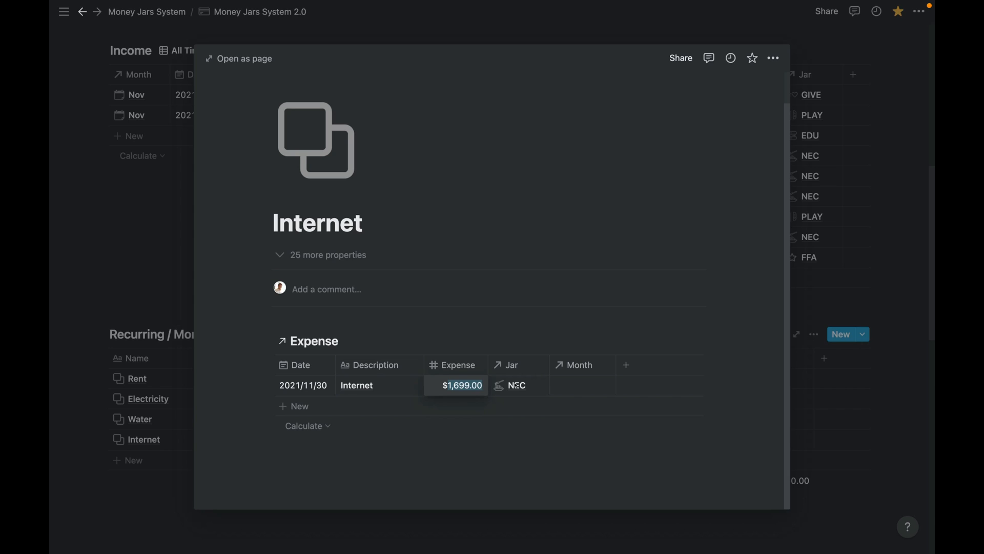
left_click(530, 342)
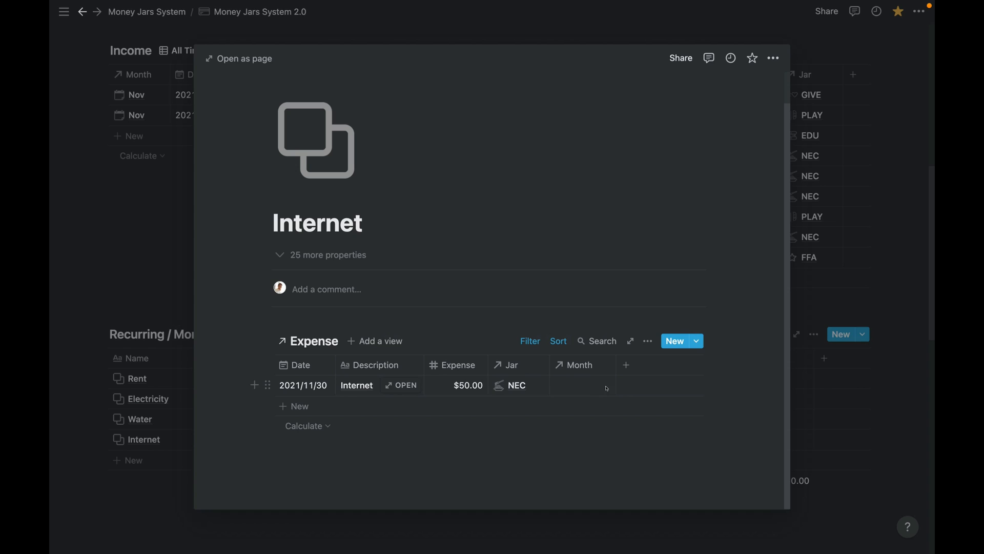
left_click(582, 384)
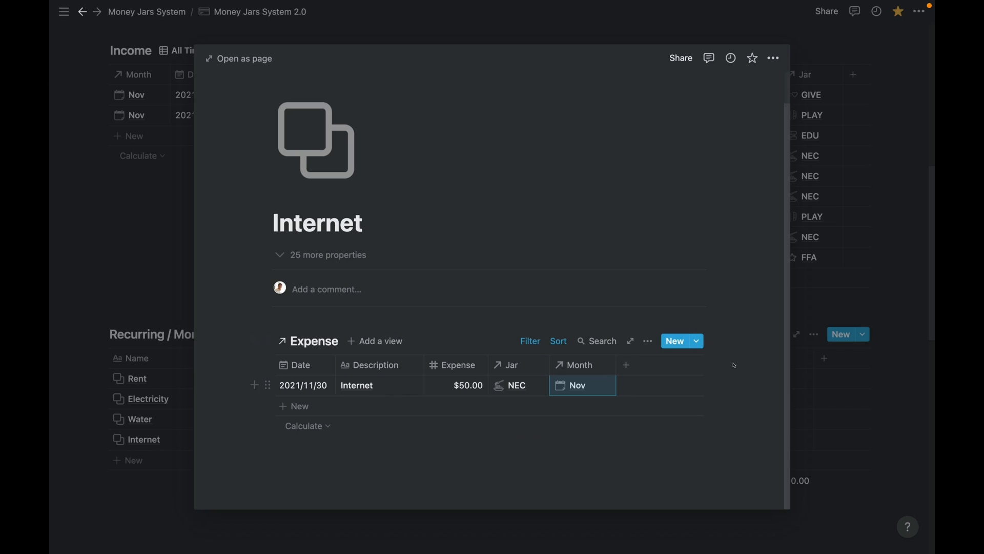
key("Escape")
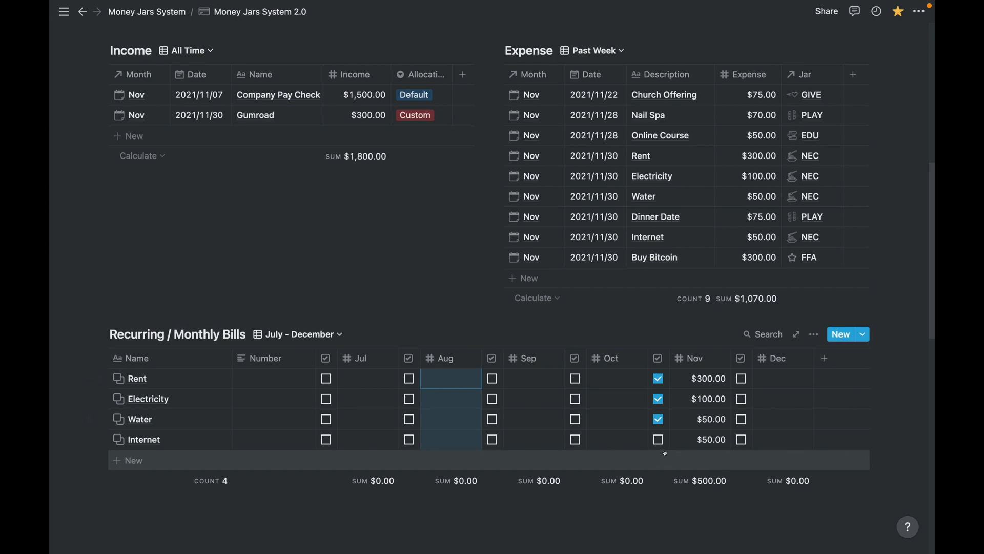
left_click(658, 439)
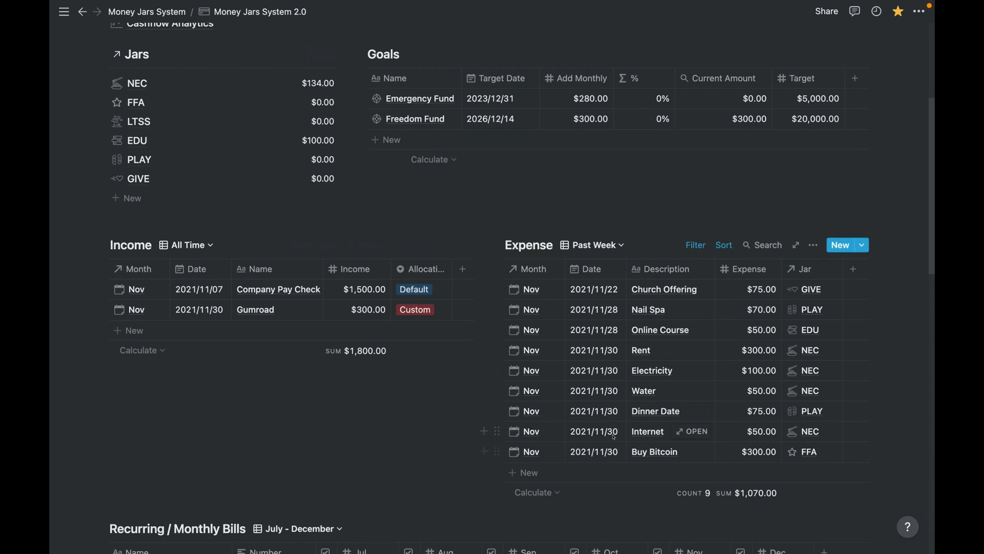
scroll("down", 3)
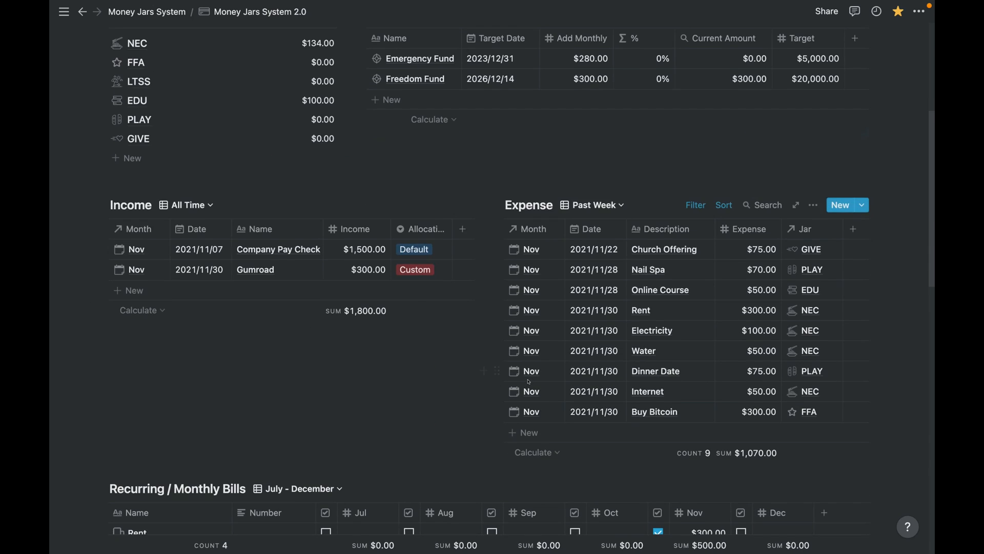
scroll("up", 3)
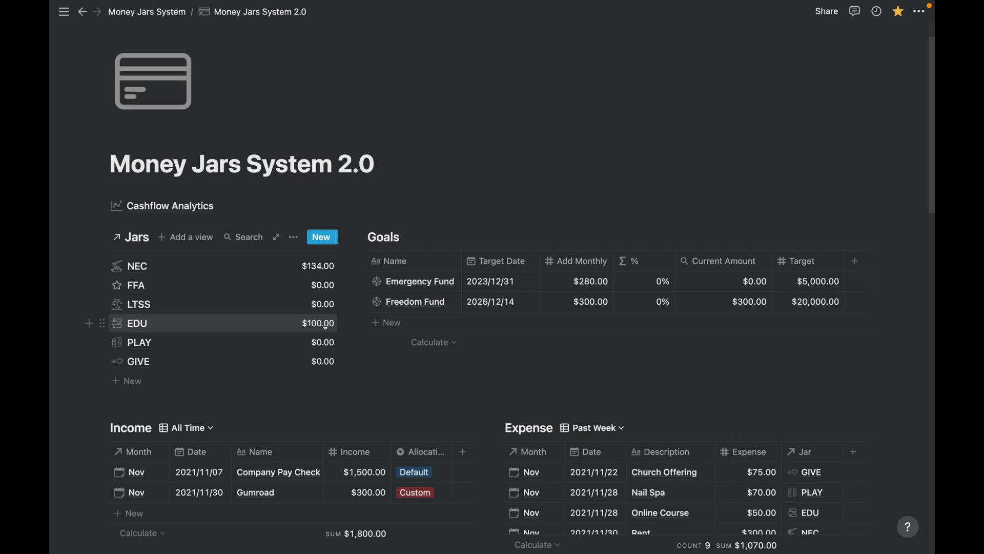
scroll("down", 3)
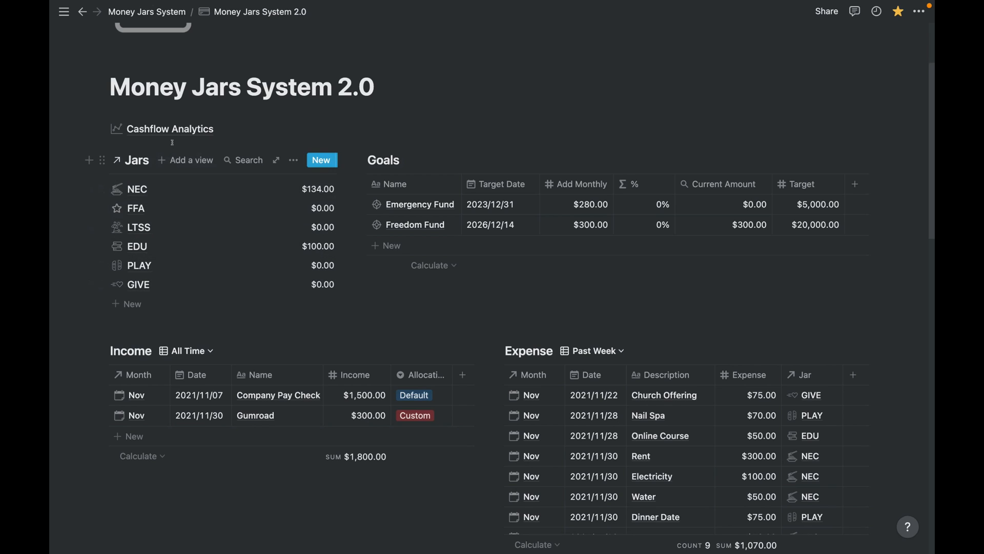
left_click(169, 129)
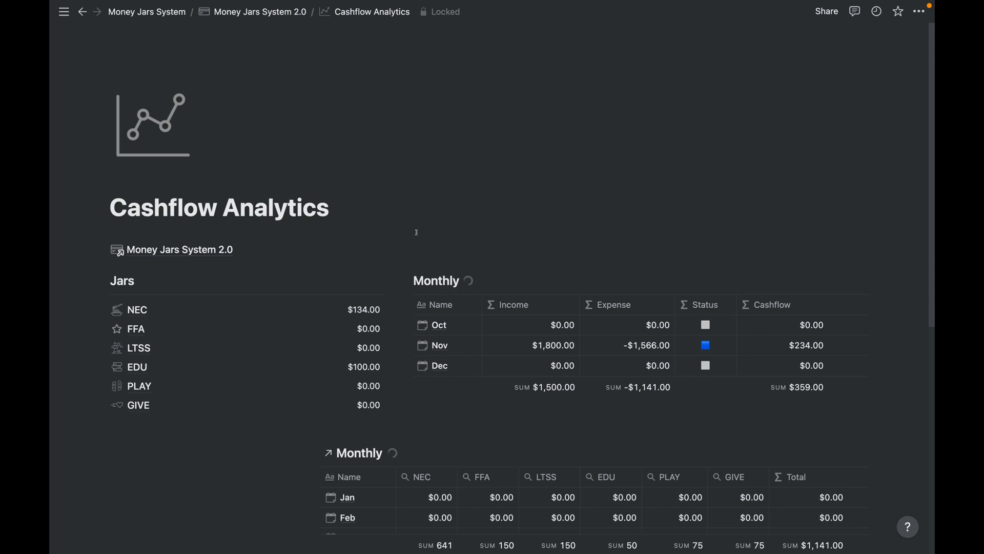
Unlock the Cashflow Analytics page and view the Nov row's Status formula
scroll("down", 3)
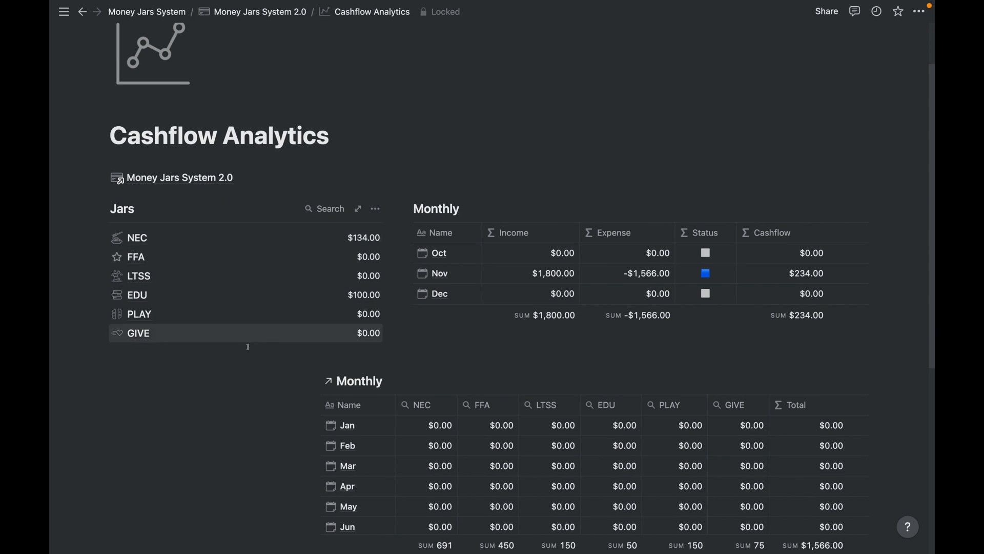
mouse_move(301, 303)
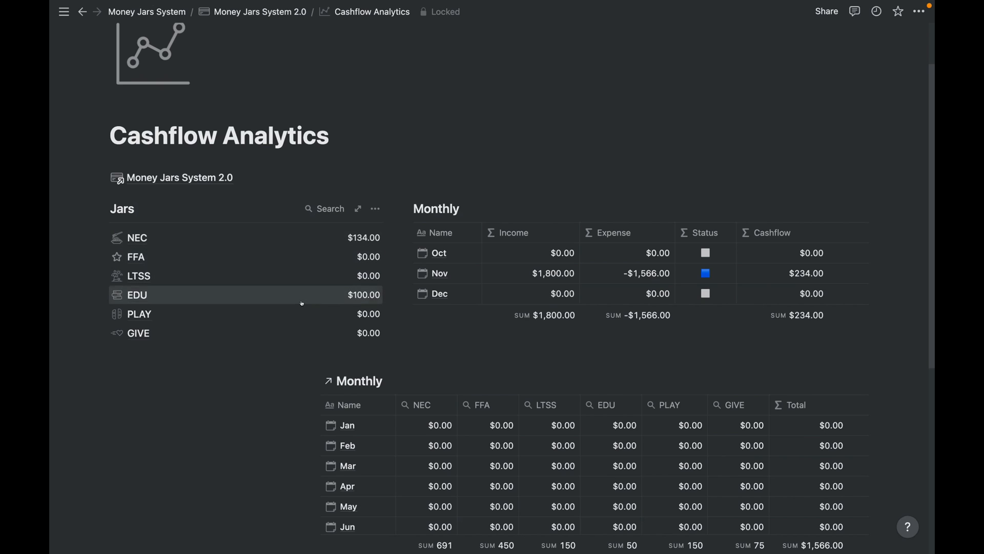
scroll("down", 3)
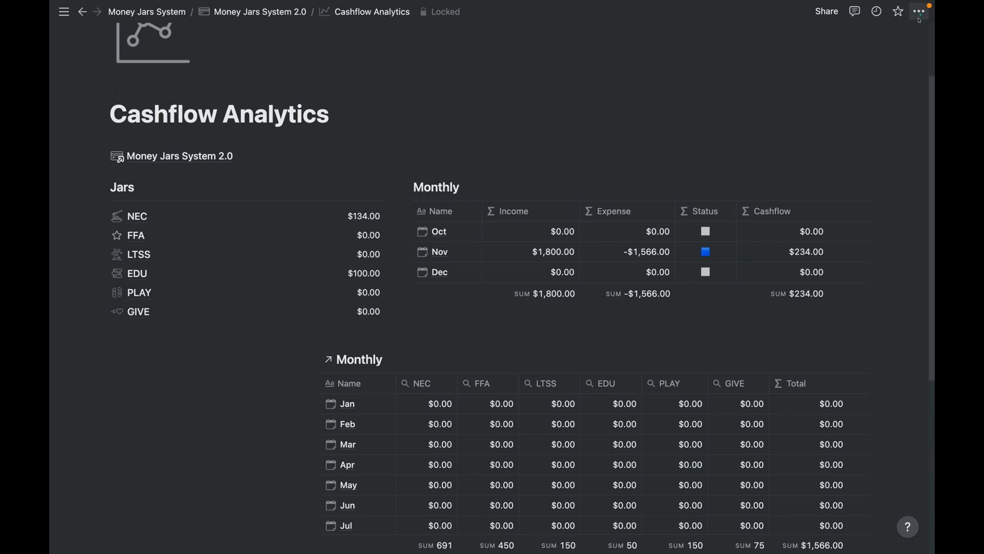
left_click(916, 11)
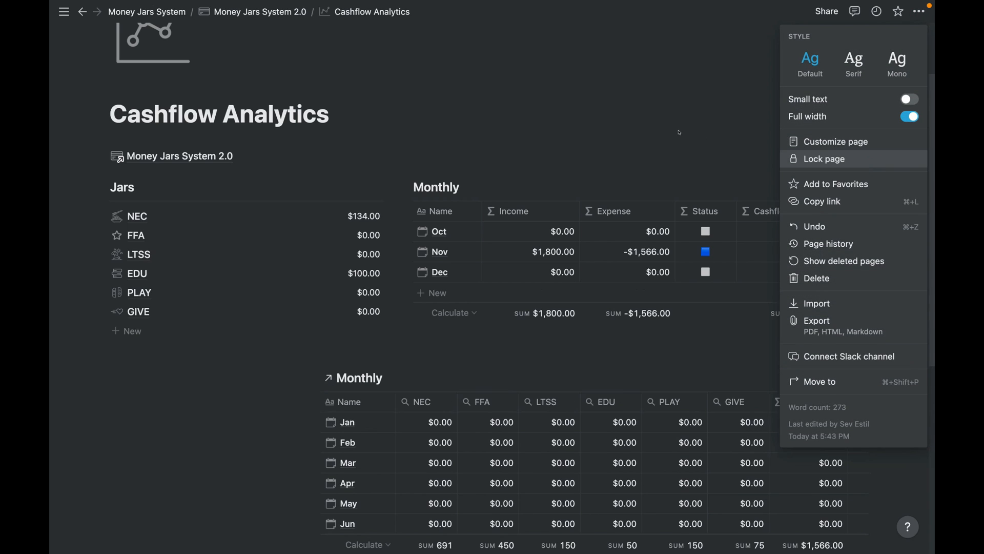
left_click(679, 132)
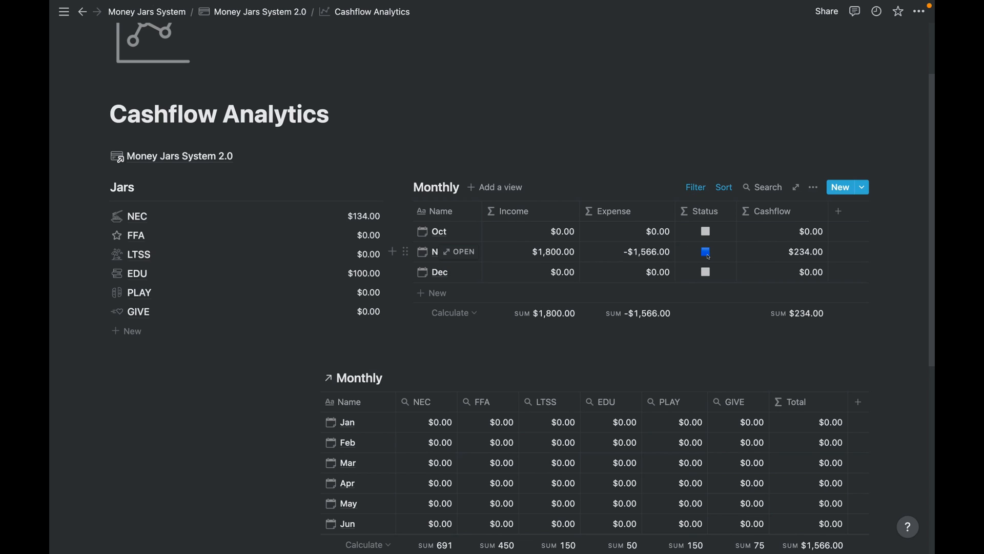
left_click(706, 252)
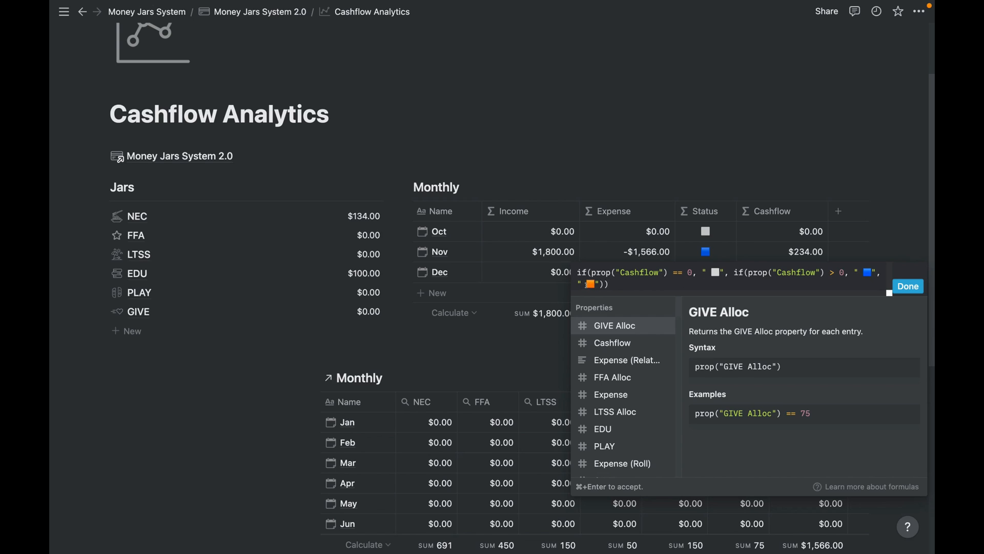
mouse_move(687, 256)
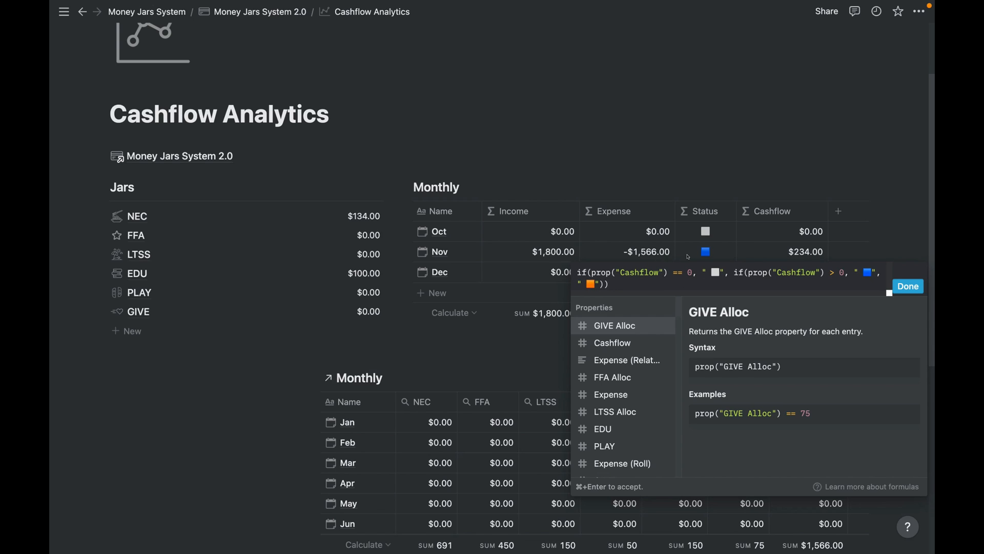
Review November's Monthly per-jar breakdown tables and return to the Money Jars dashboard
left_click(908, 286)
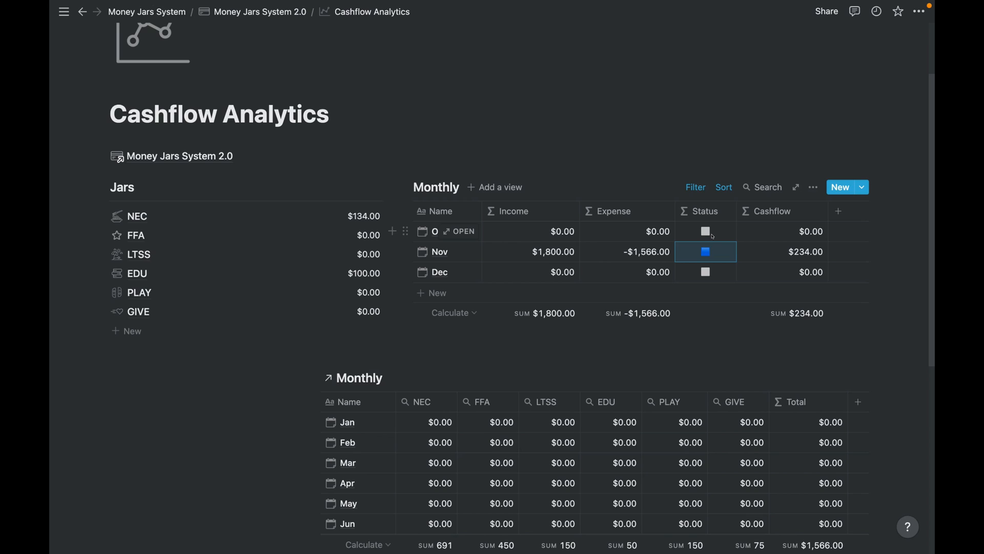
scroll("down", 3)
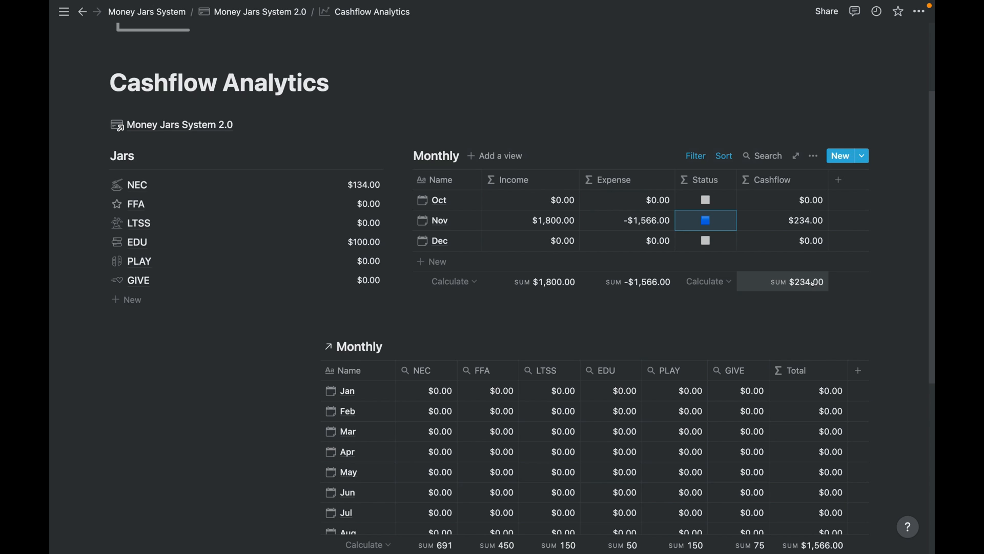
mouse_move(804, 288)
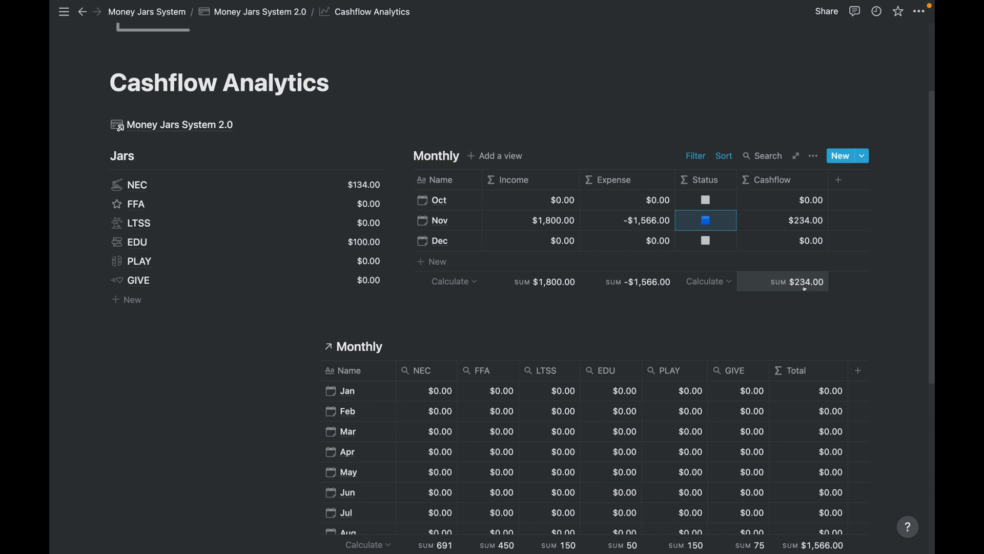
scroll("down", 3)
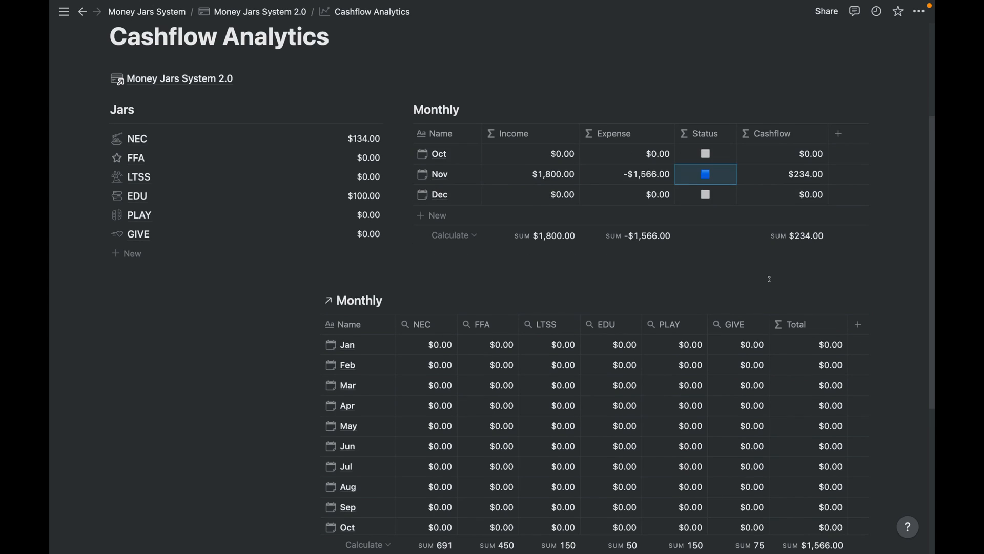
scroll("down", 3)
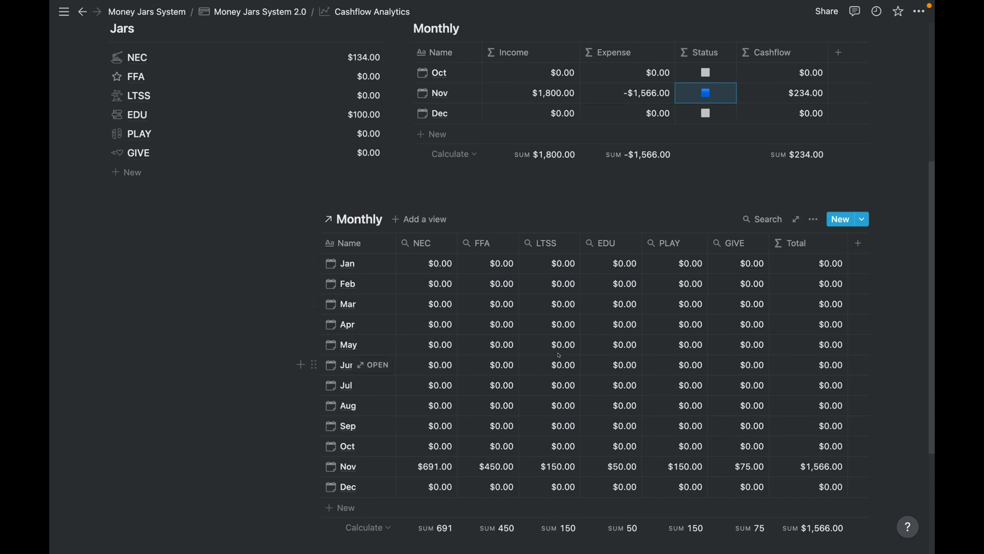
scroll("down", 3)
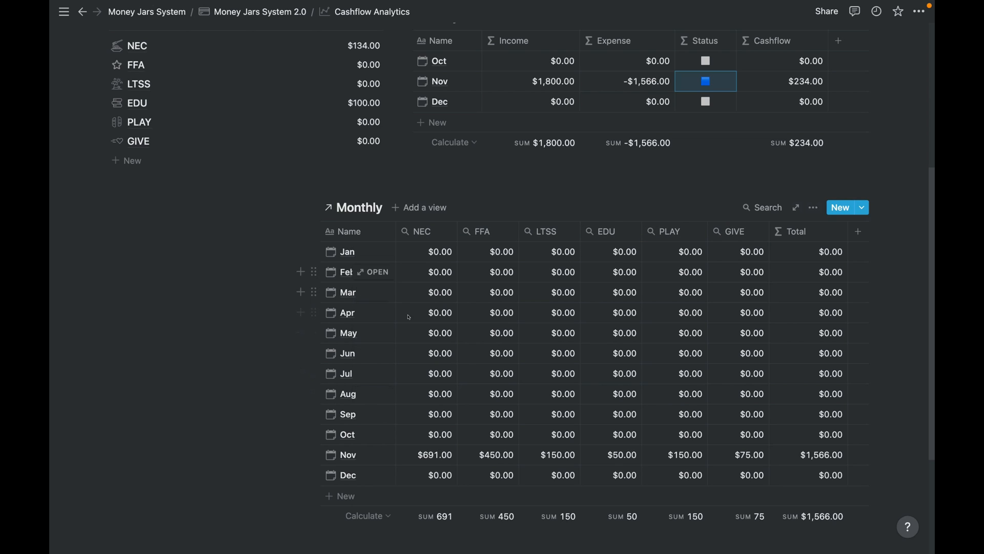
scroll("down", 3)
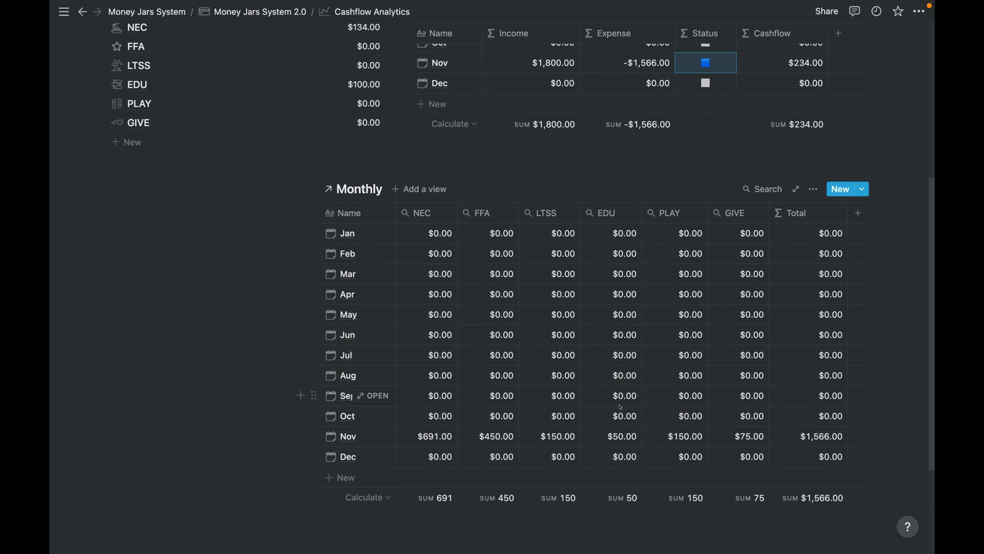
scroll("up", 3)
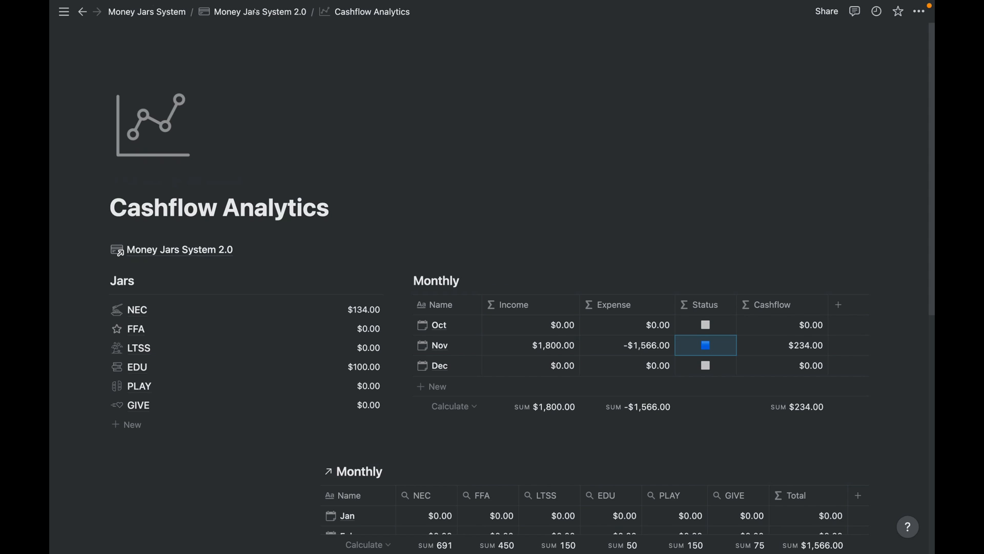
left_click(258, 13)
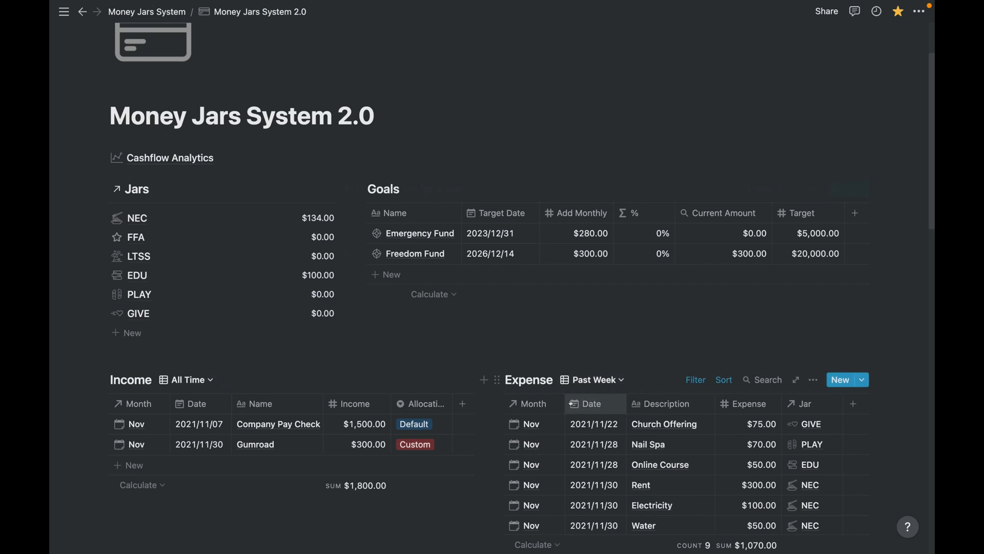
scroll("down", 3)
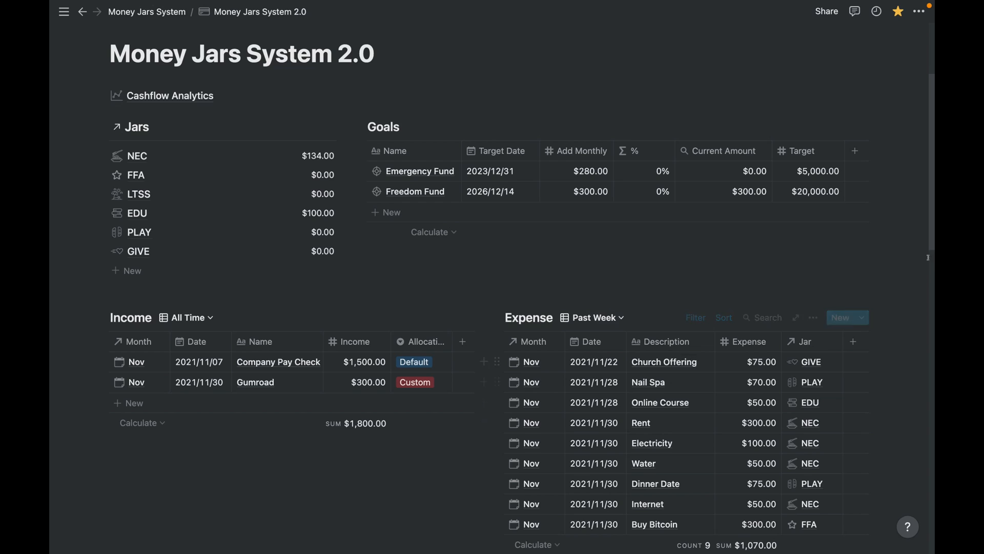
scroll("down", 3)
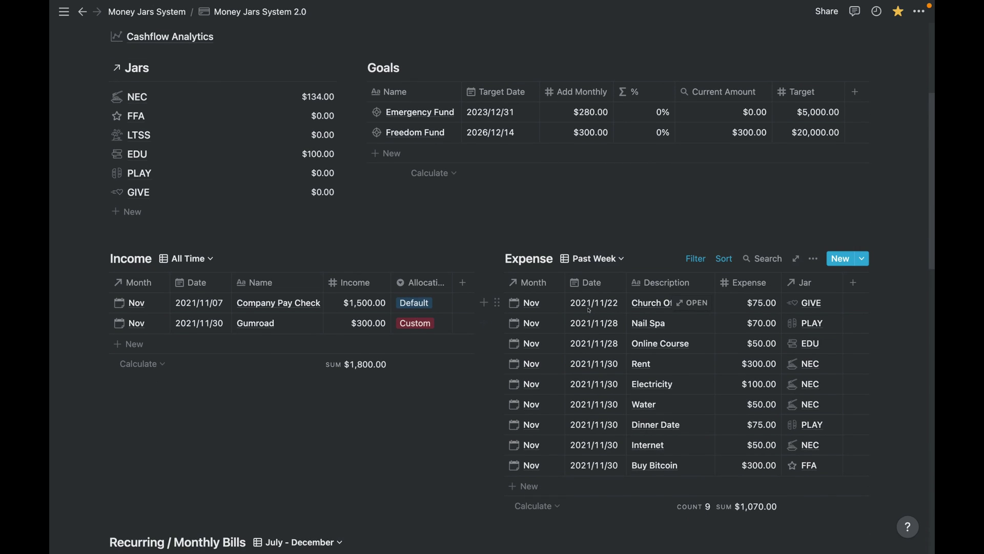
mouse_move(561, 315)
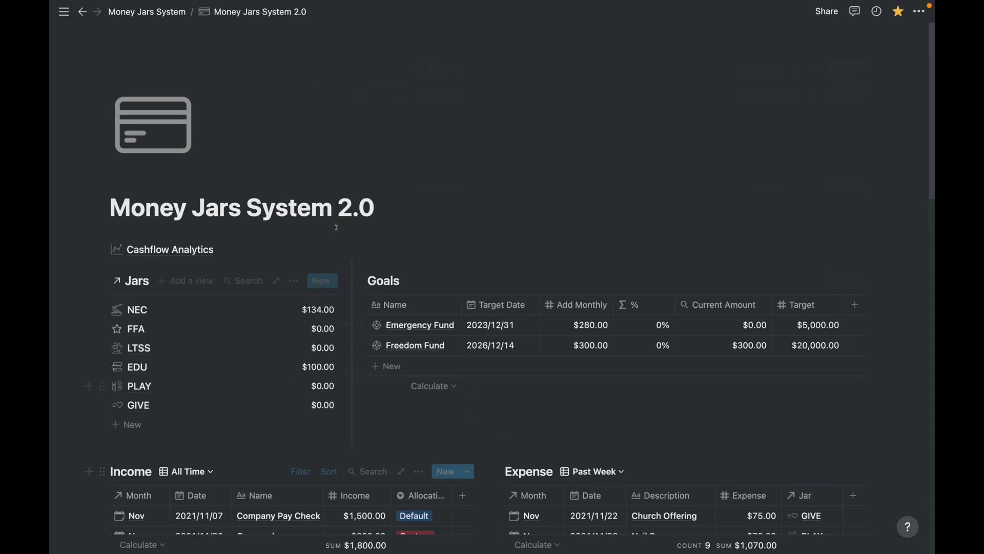
type("2021")
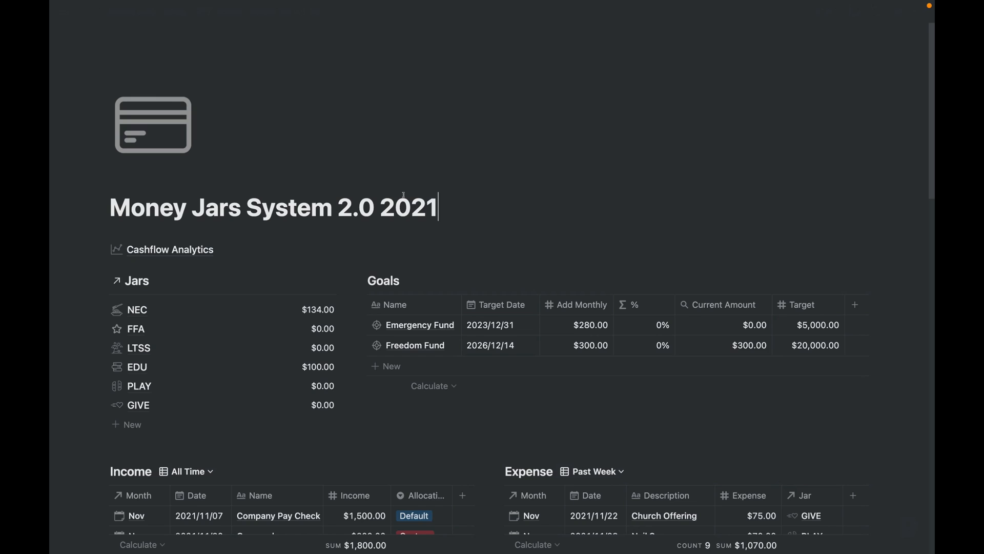
type("2022")
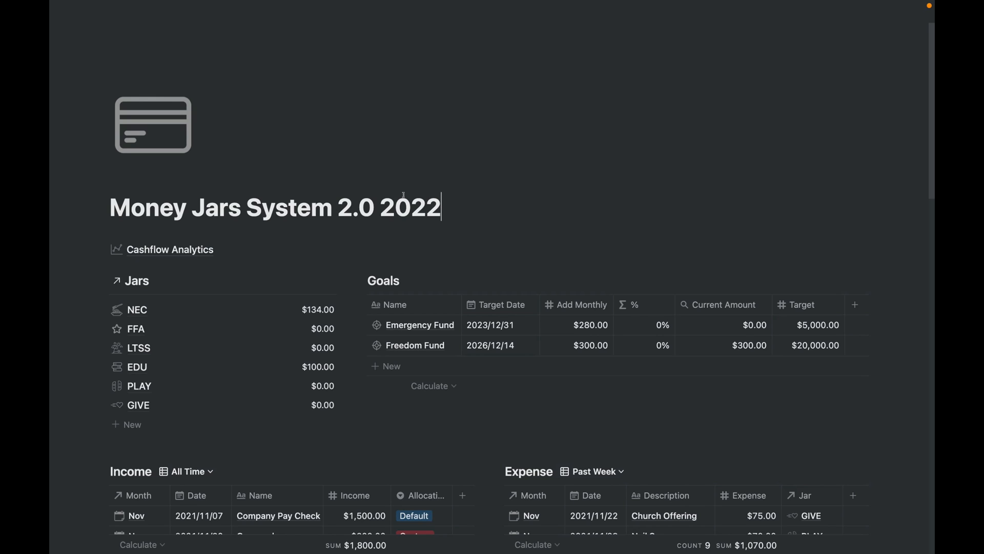
key("Backspace")
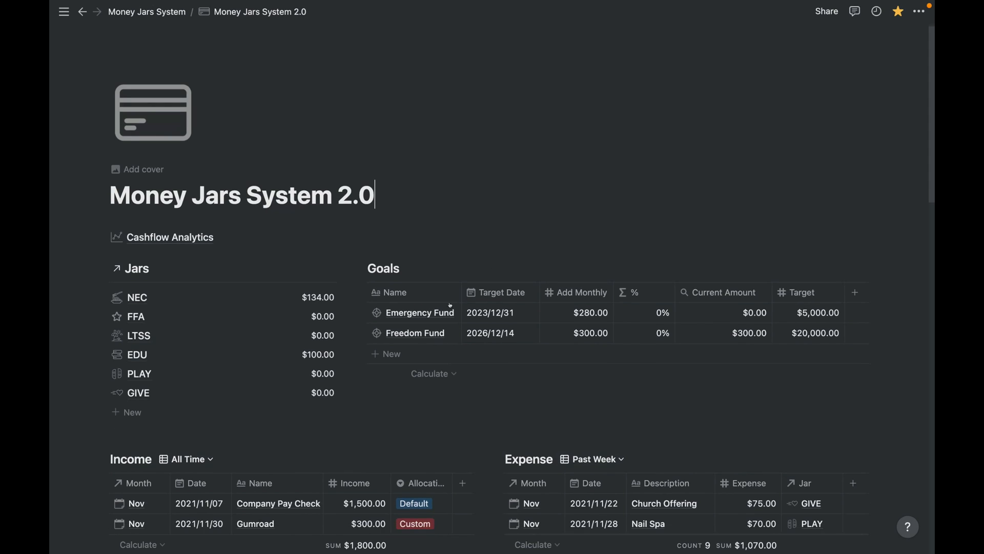
scroll("down", 3)
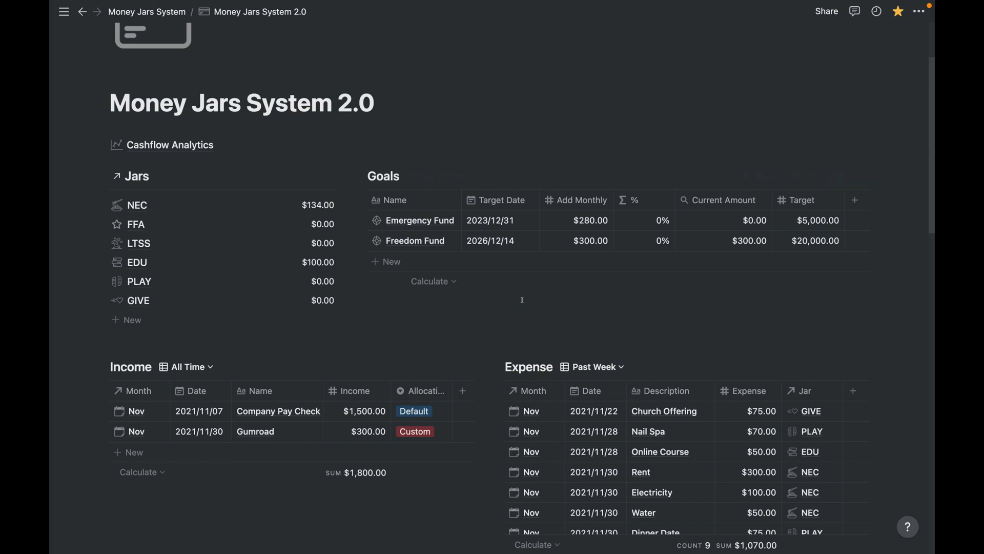
scroll("down", 3)
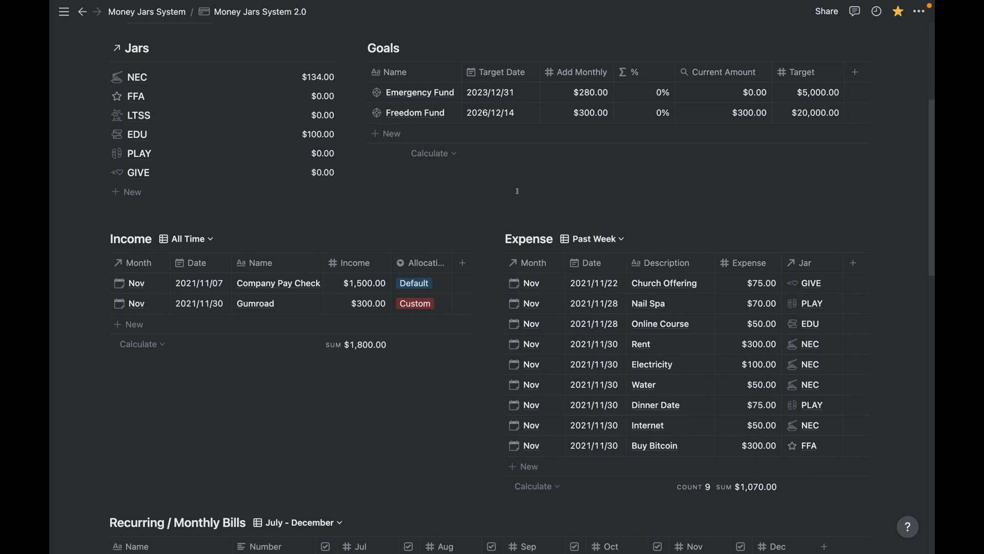
left_click(384, 48)
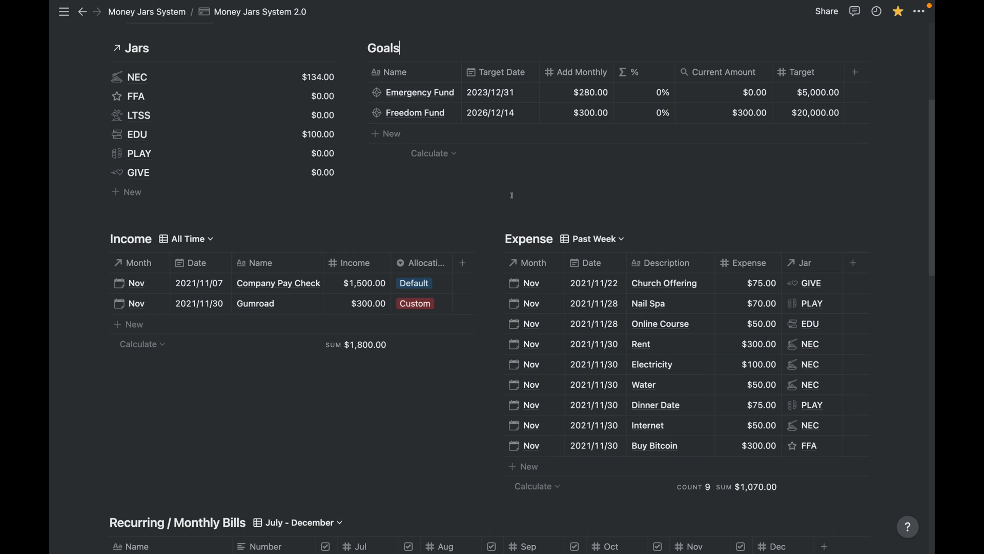
mouse_move(593, 223)
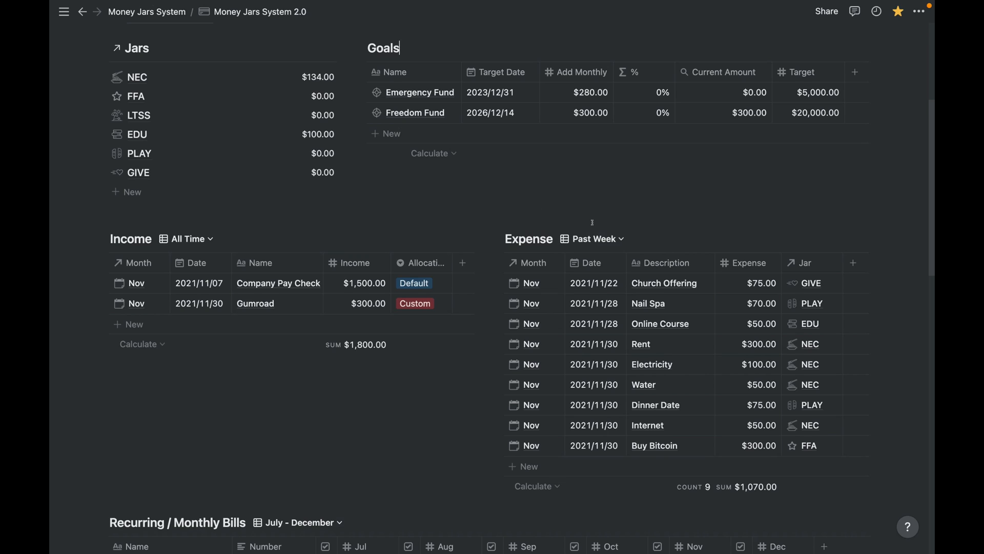
mouse_move(566, 213)
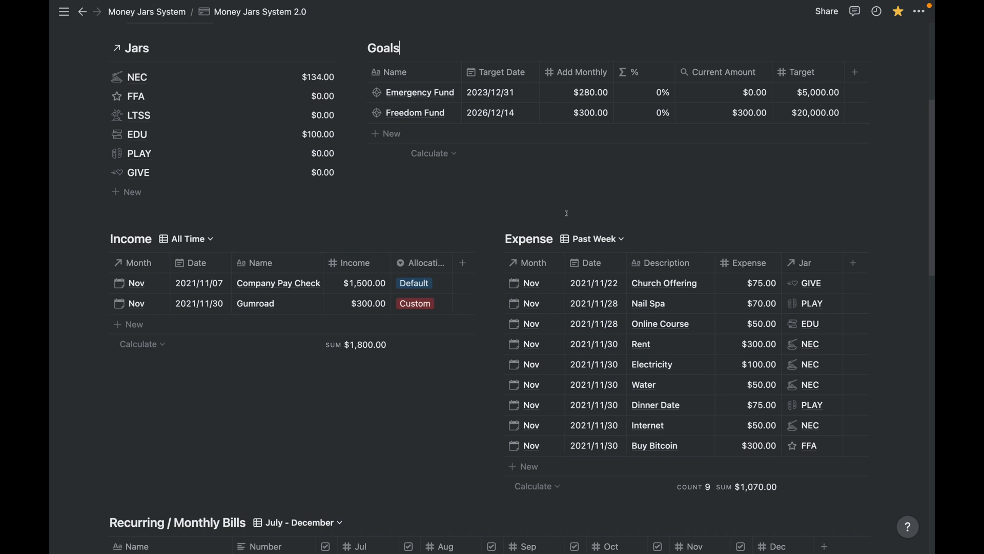